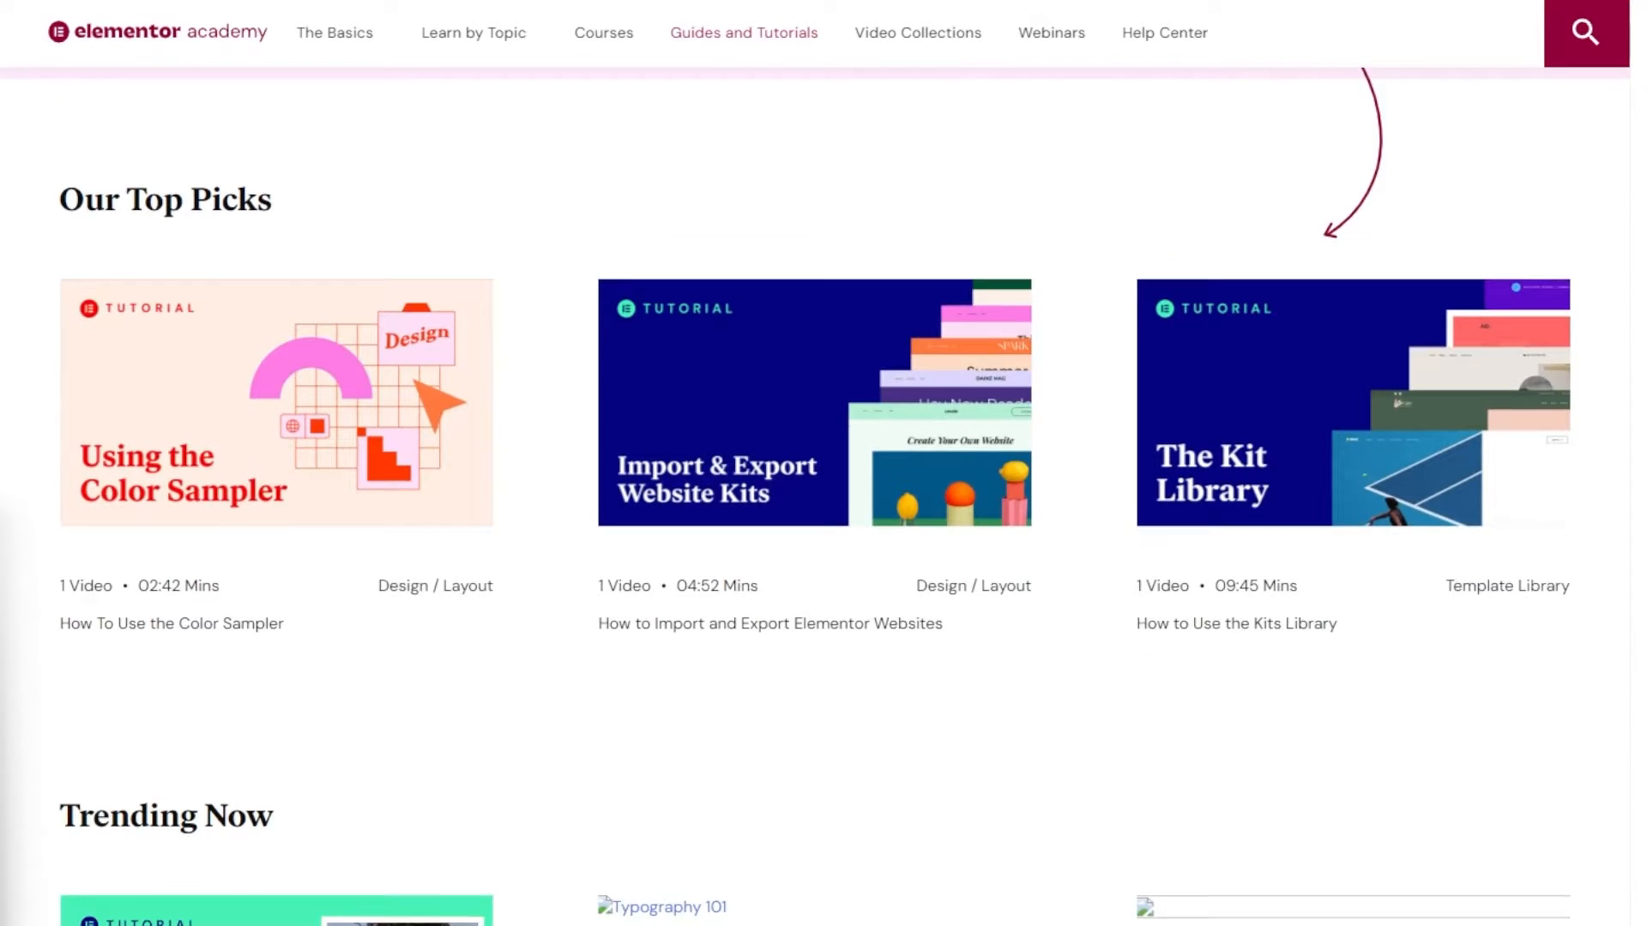
# Give the inner section a 700 px minimum height and a Grape global background colour
pyautogui.scroll(-3)
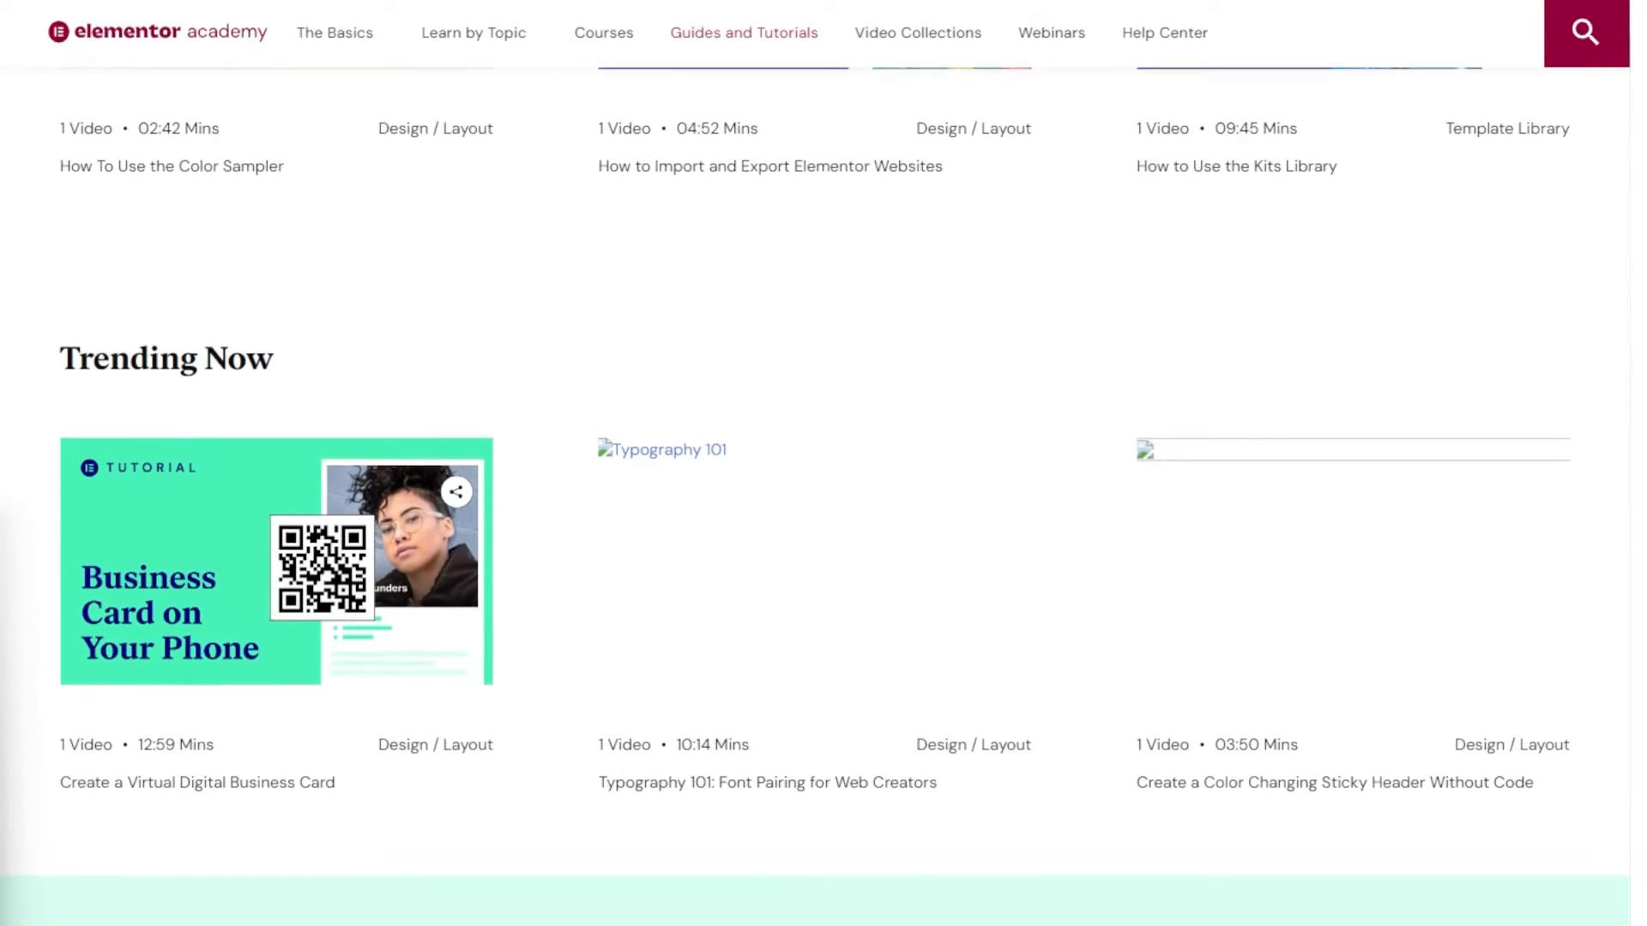
pyautogui.scroll(-3)
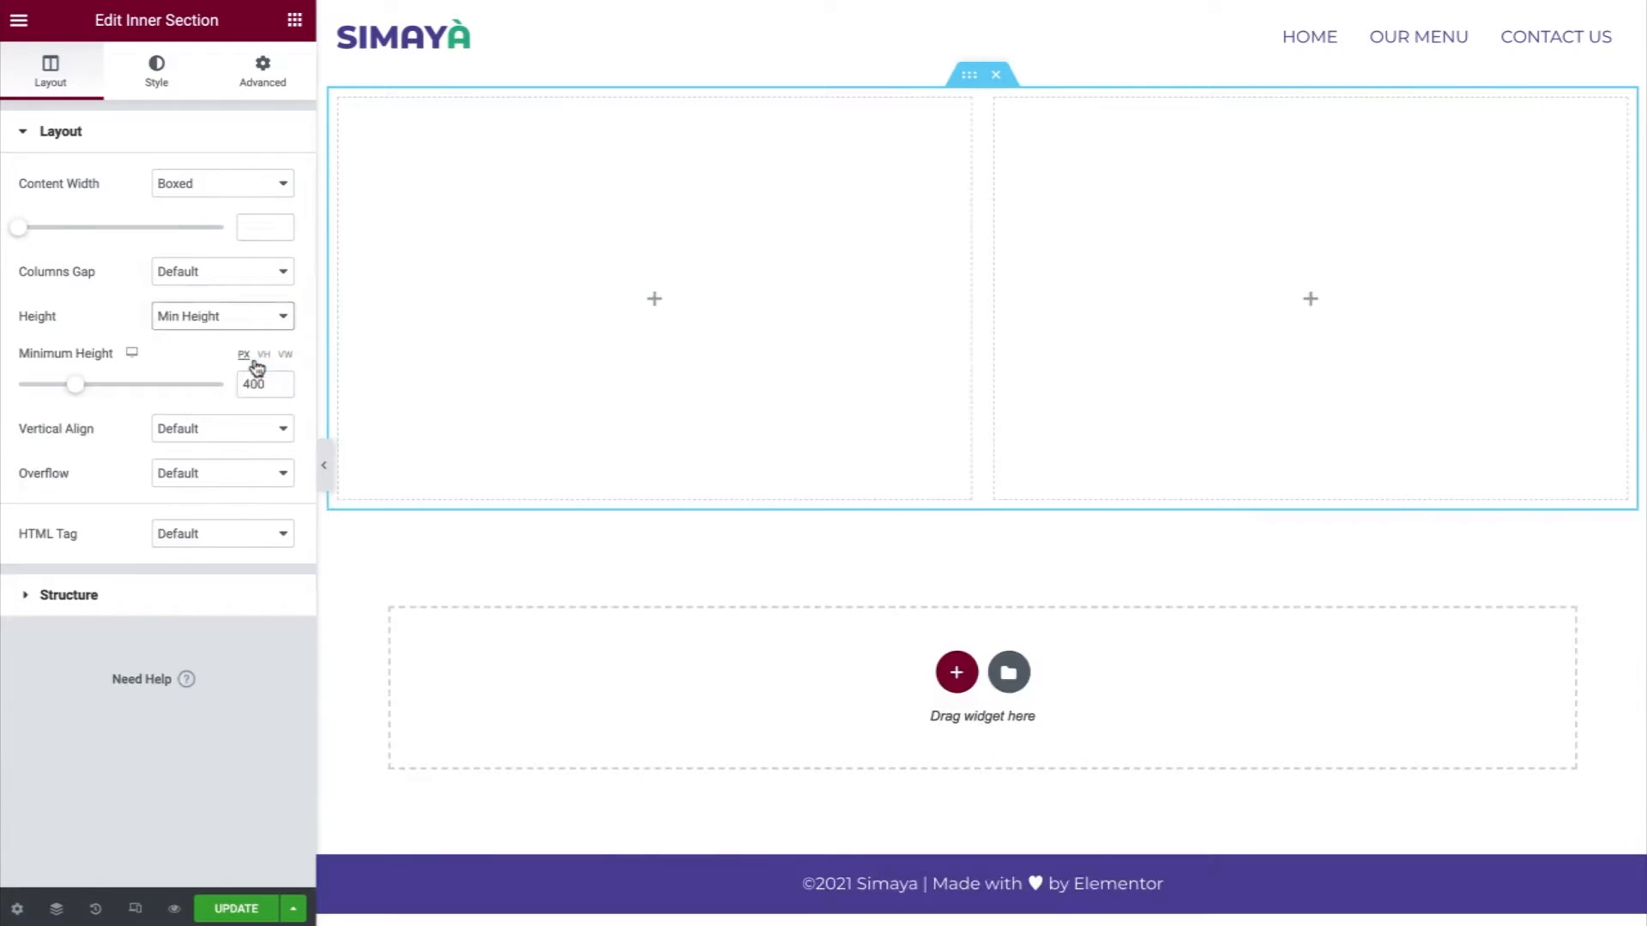
pyautogui.write('700')
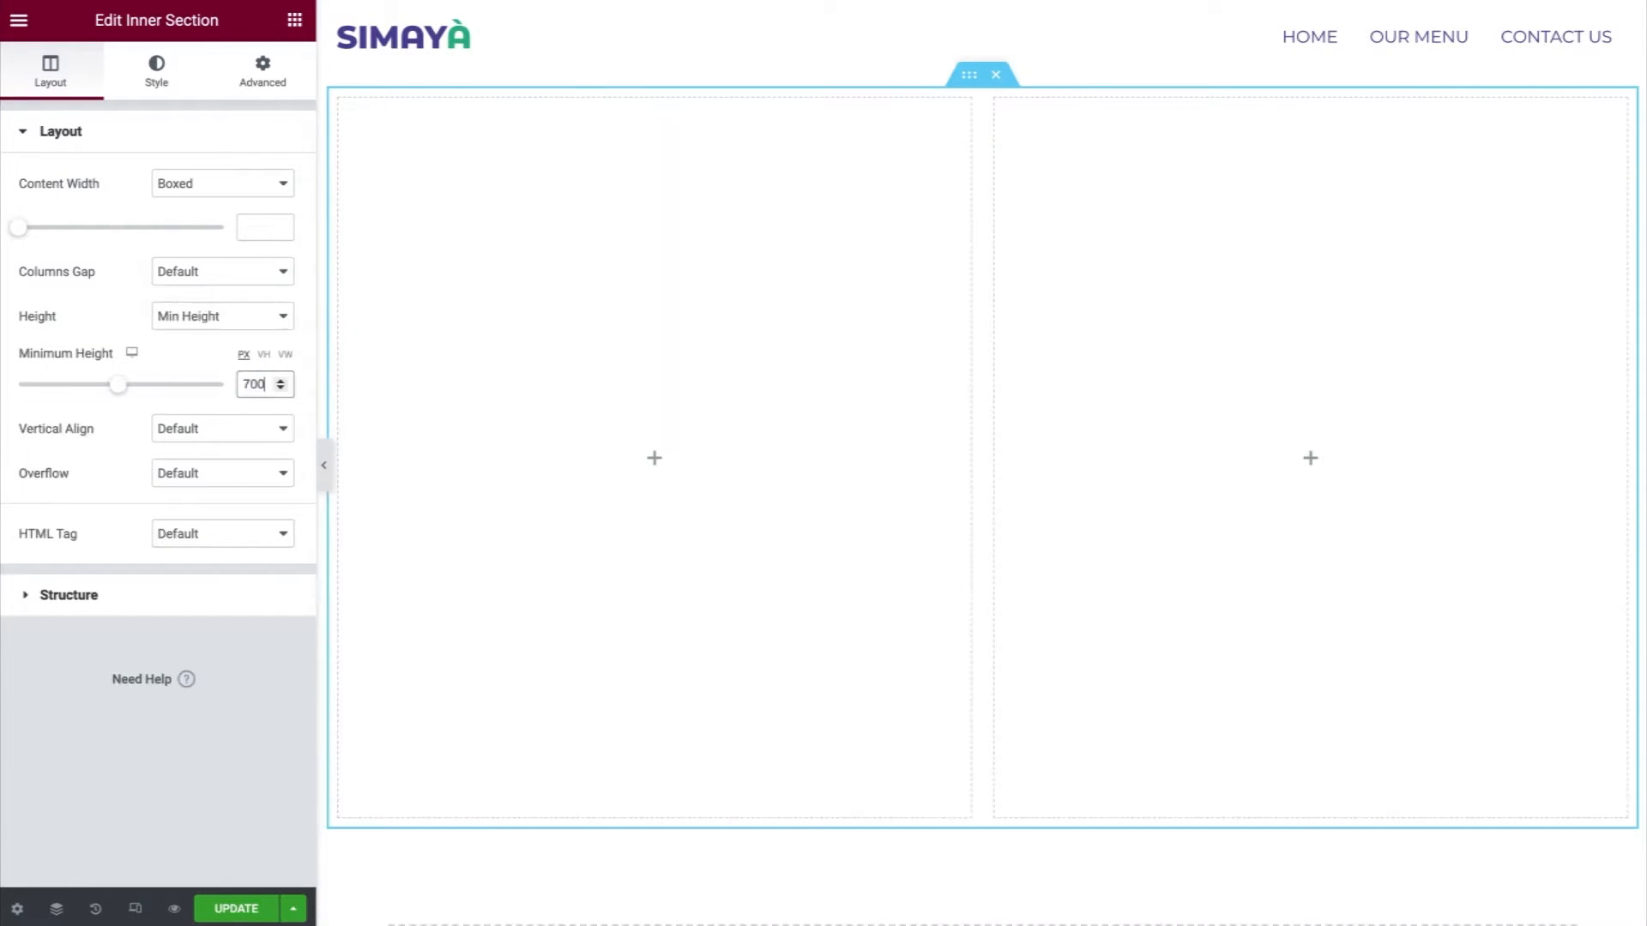
pyautogui.click(156, 70)
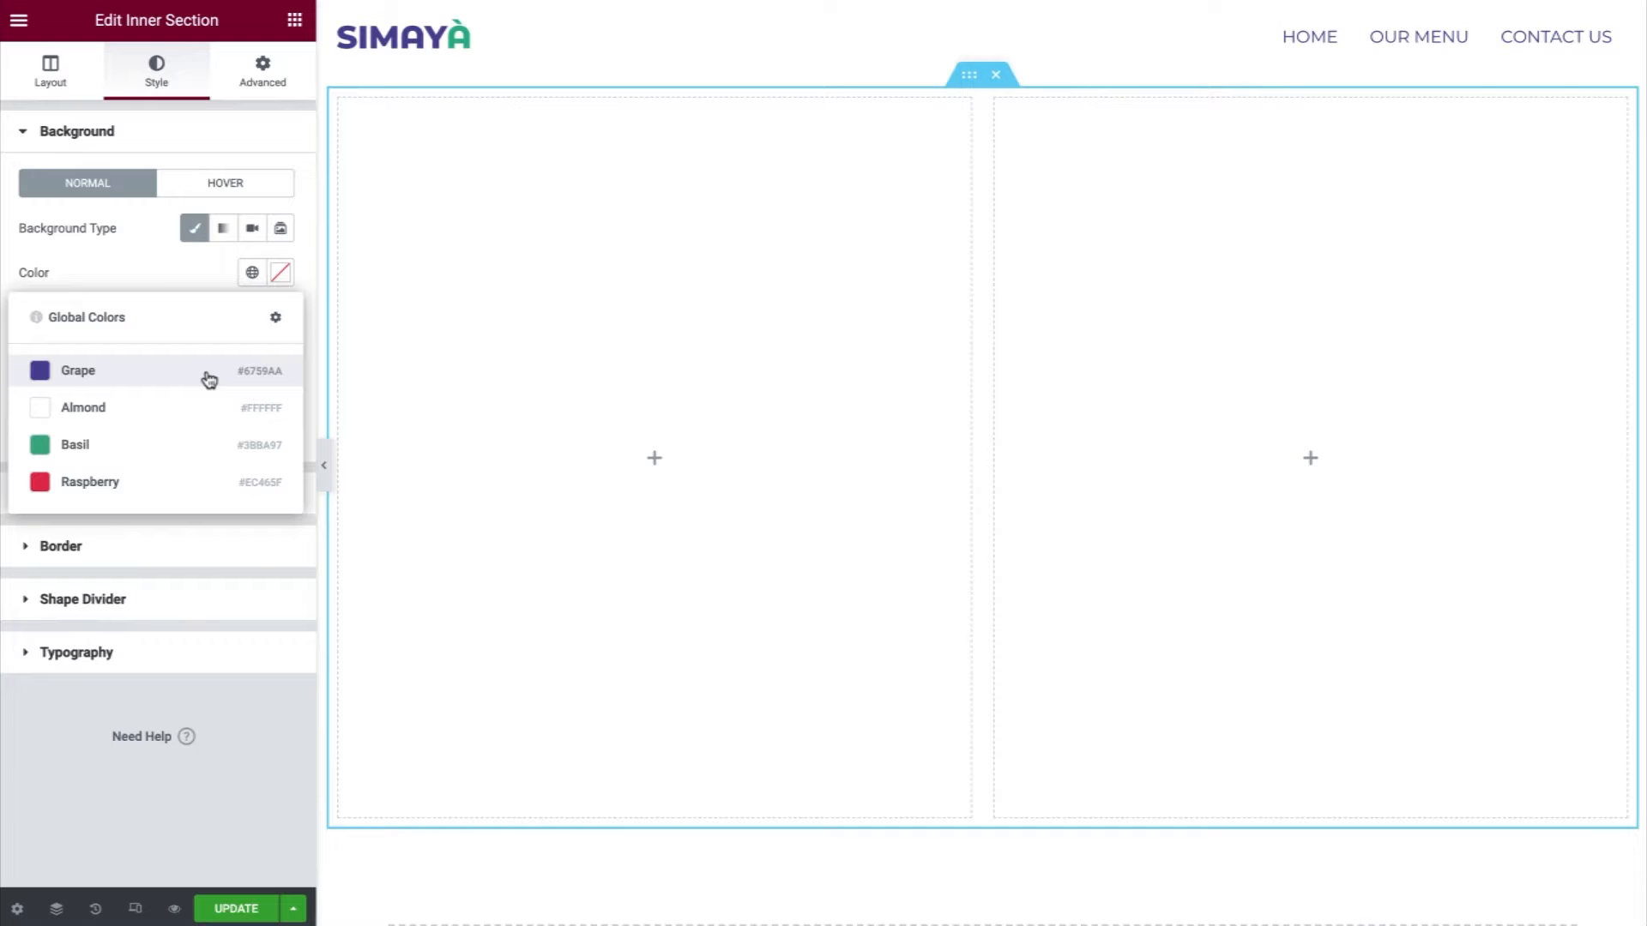
pyautogui.click(77, 370)
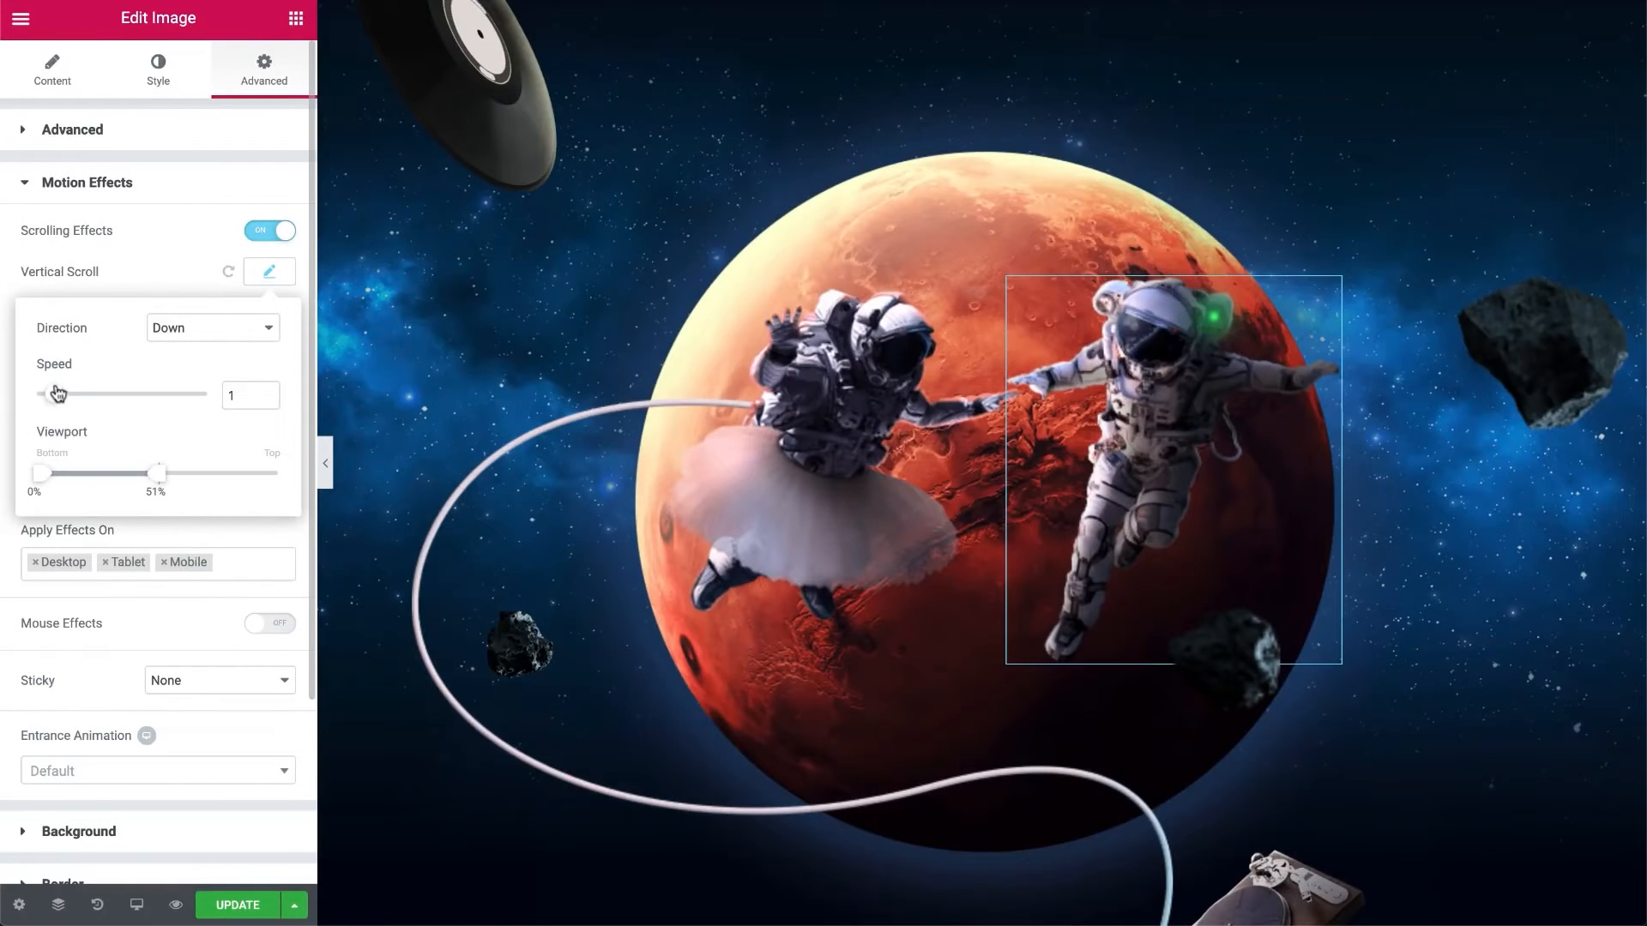
# Raise the astronaut image's vertical scroll speed to 4 in Motion Effects
pyautogui.moveTo(62, 395); pyautogui.dragTo(105, 394)
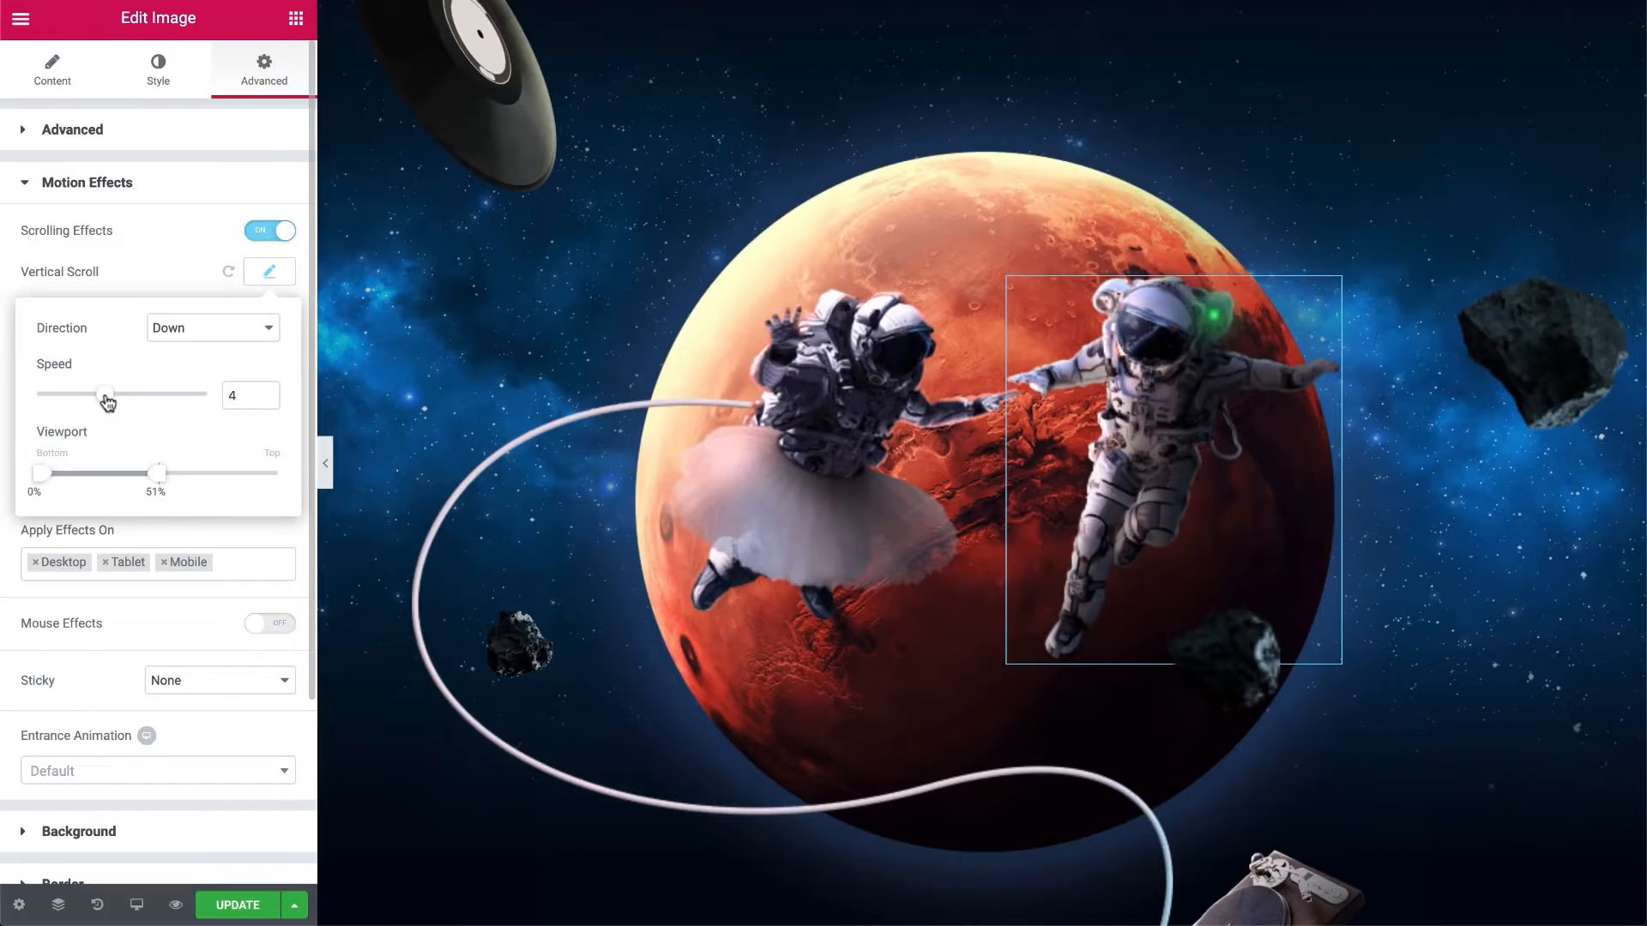
pyautogui.click(269, 271)
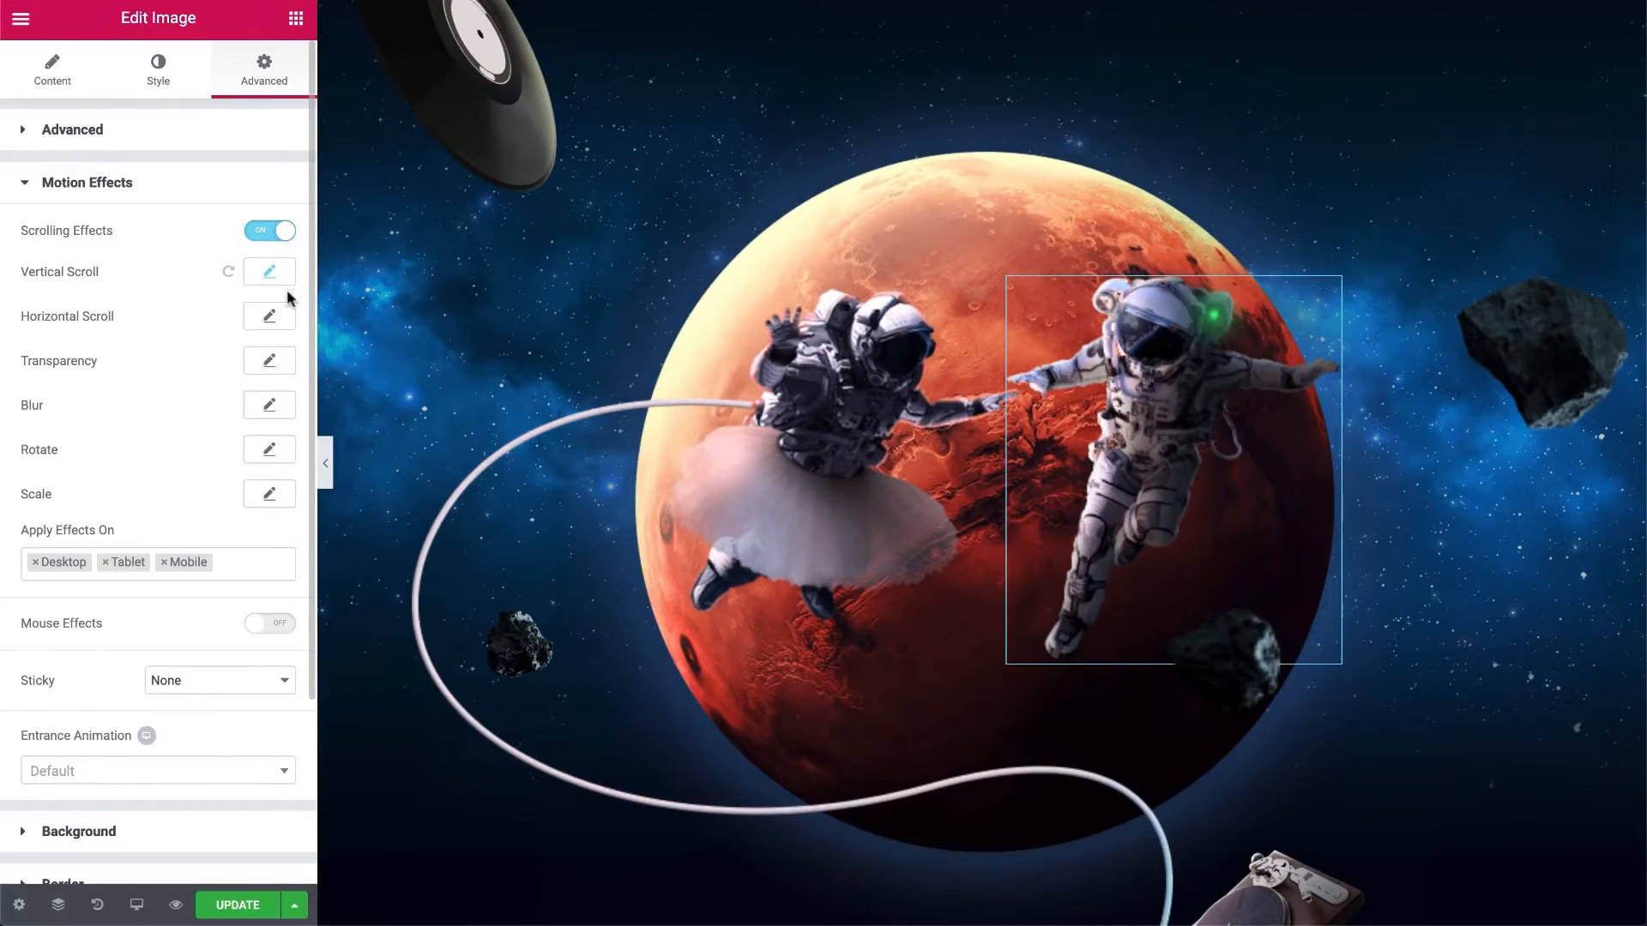
pyautogui.click(268, 316)
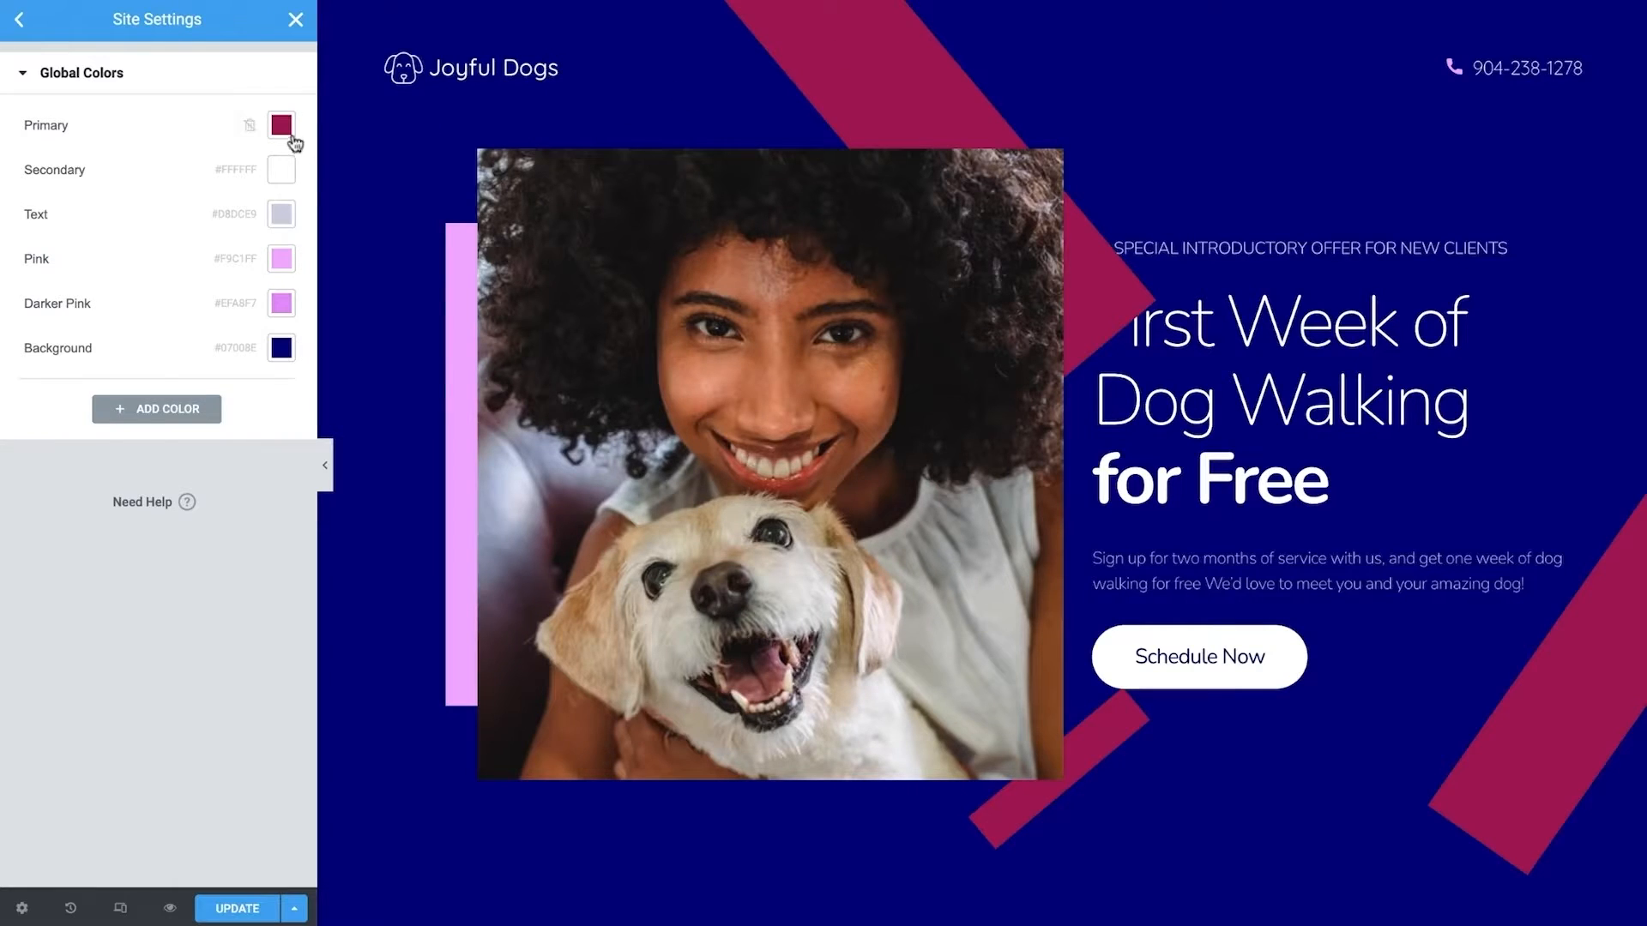
# Select the Primary global colour, then scroll Udemy's homepage to its course carousel
pyautogui.click(279, 125)
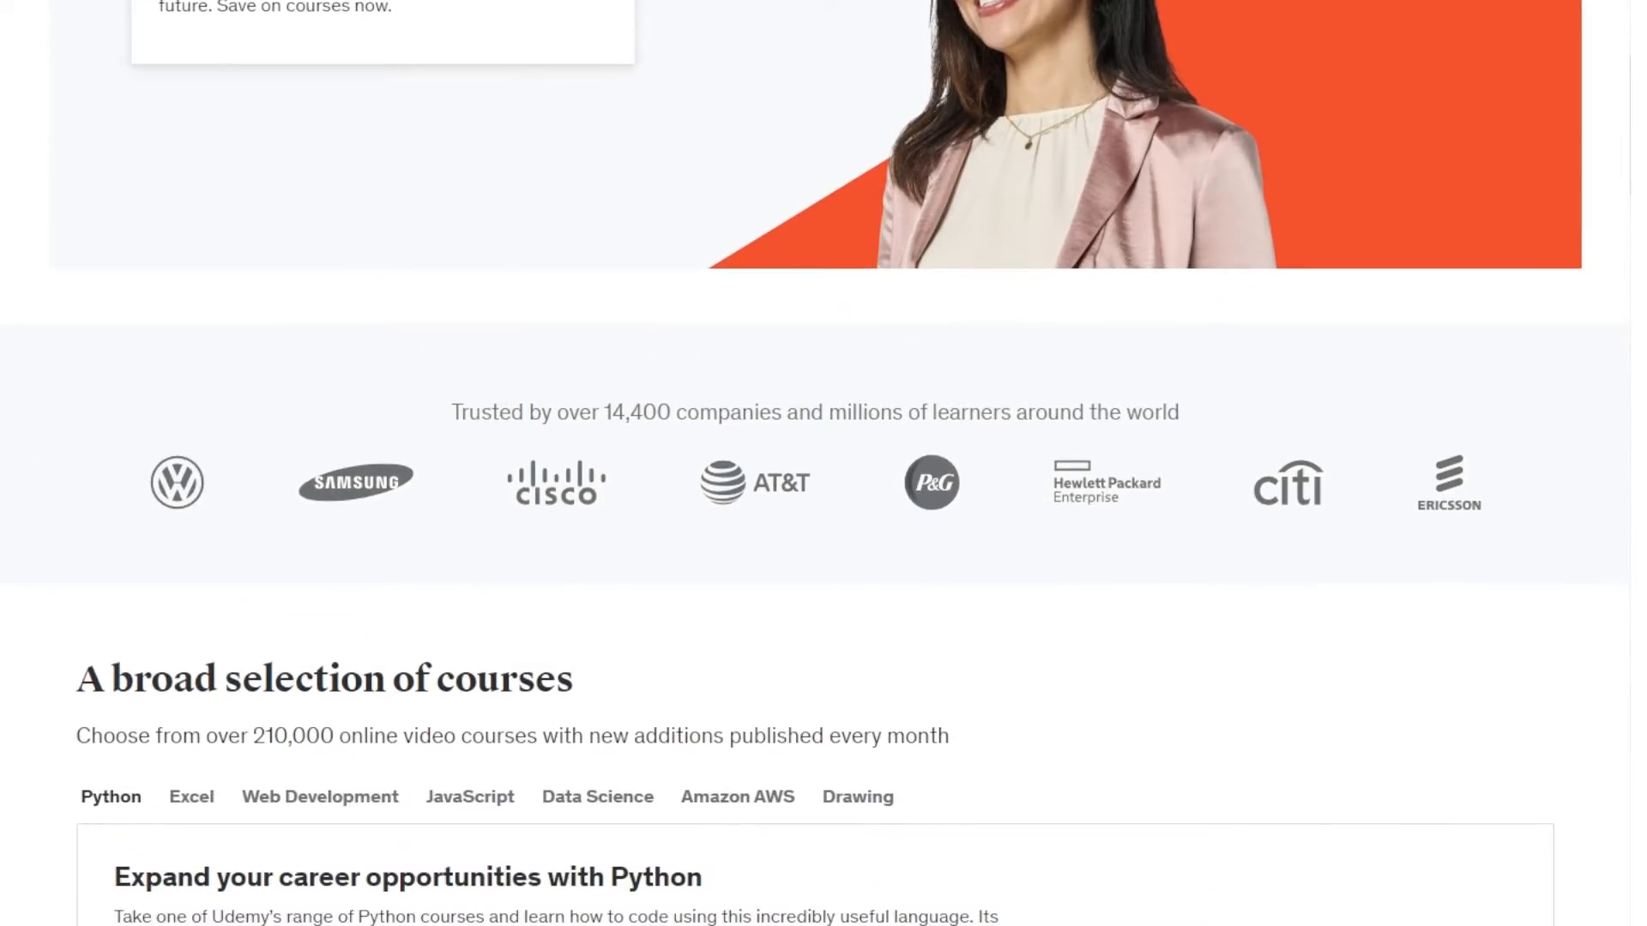
pyautogui.scroll(-3)
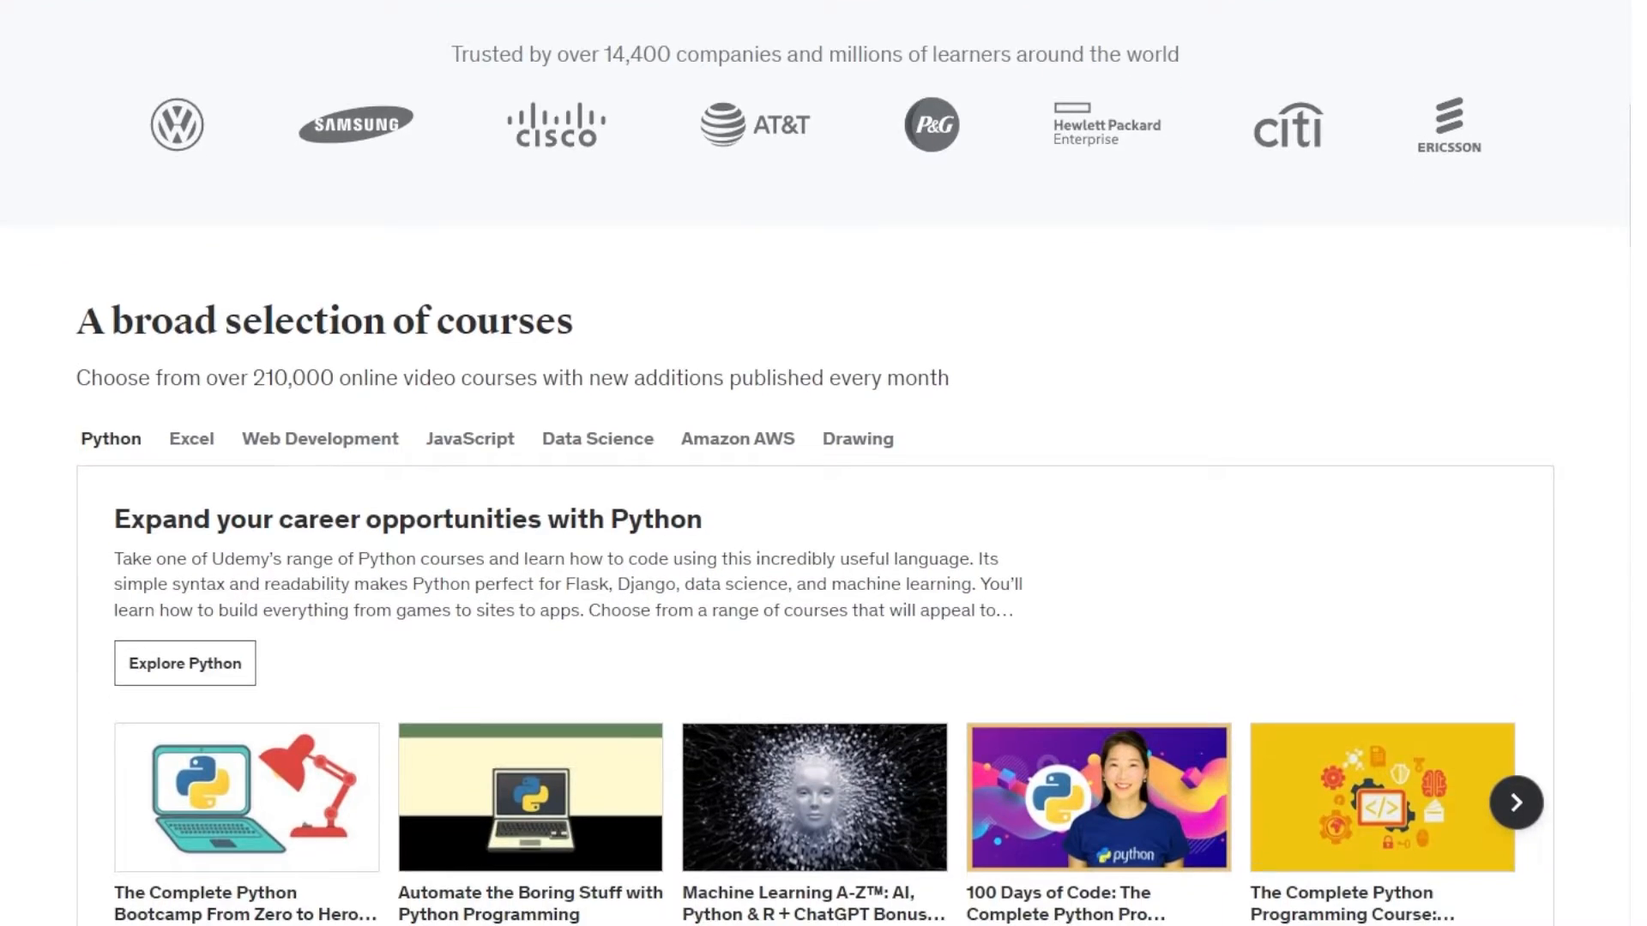
pyautogui.scroll(-3)
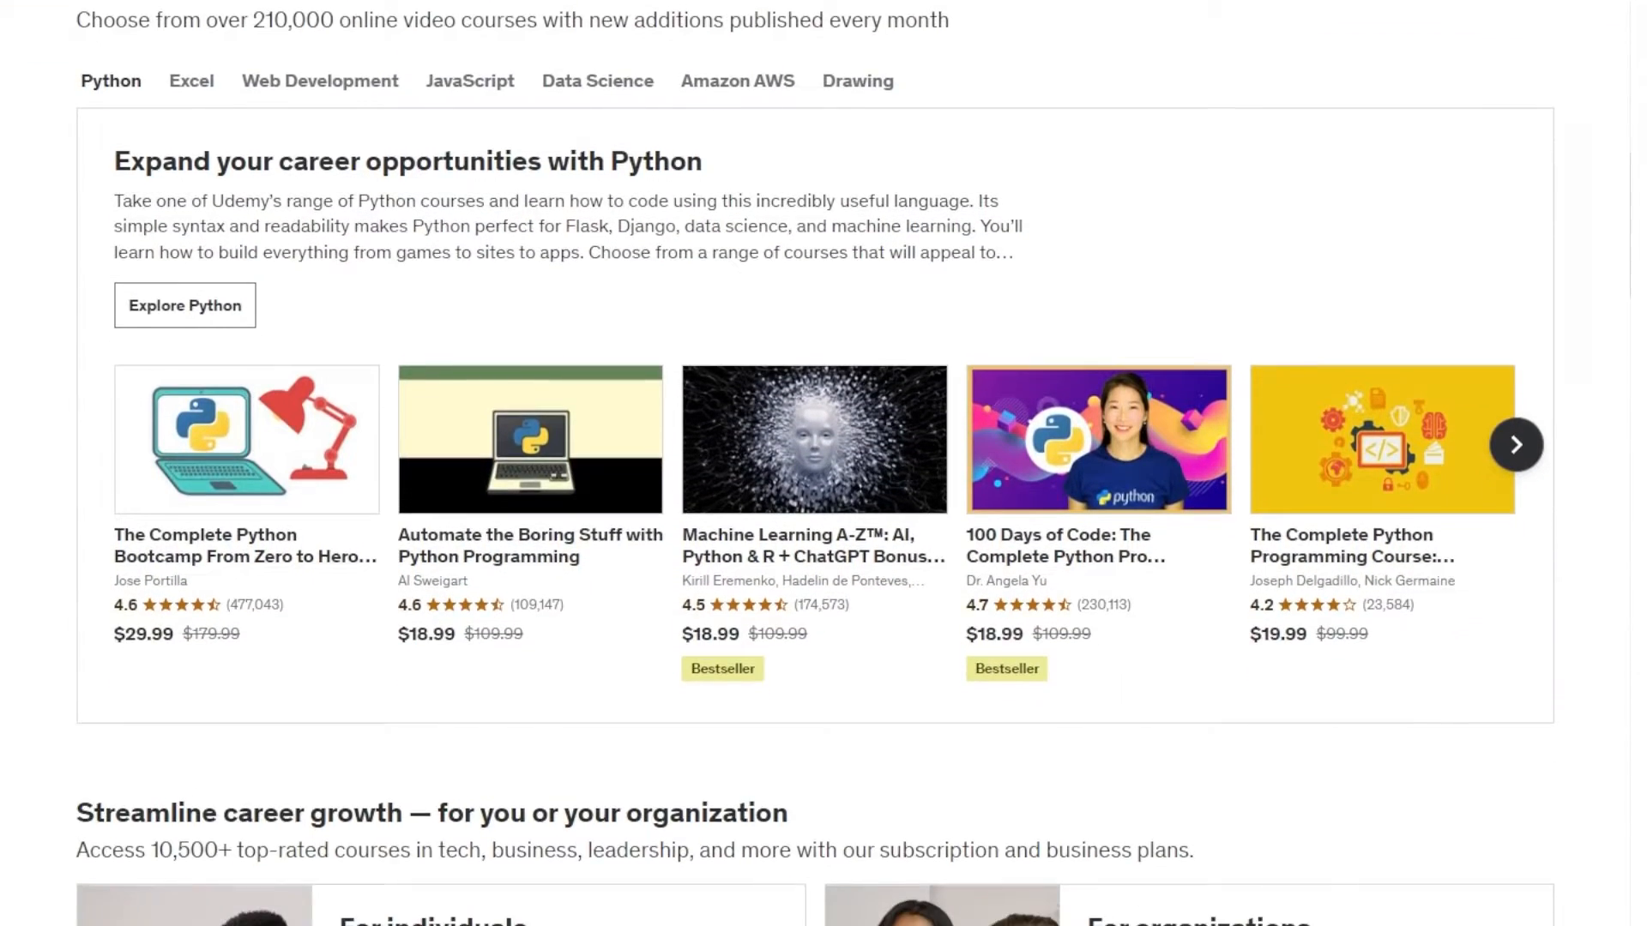
pyautogui.scroll(-3)
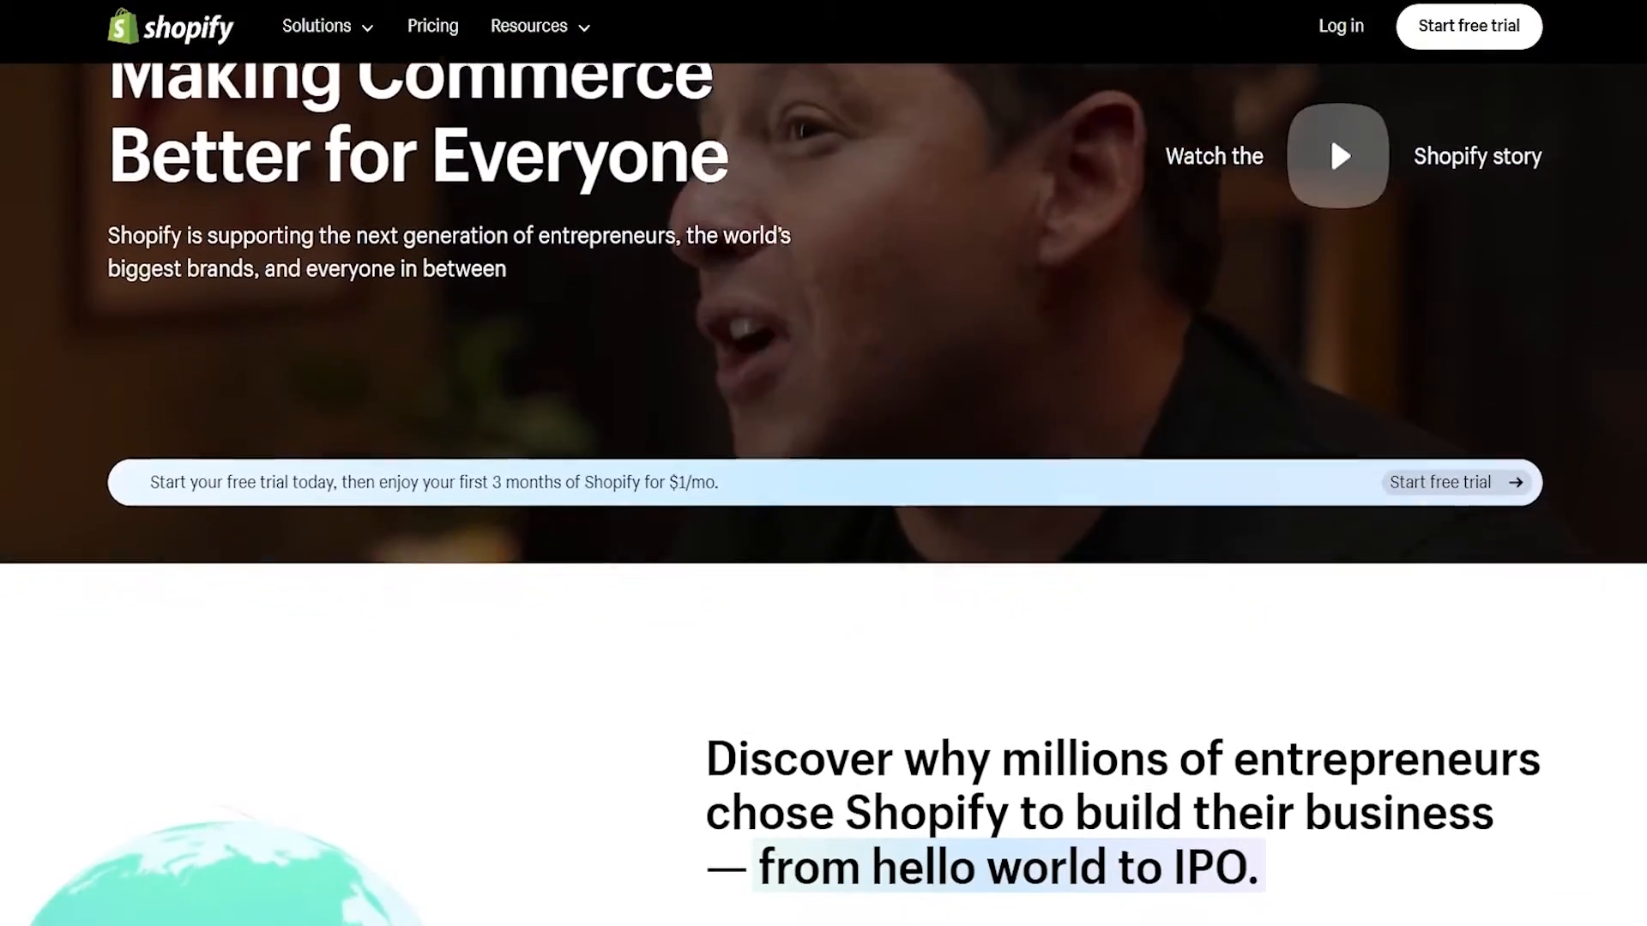
# Scroll down the Shopify homepage toward the theme store listing
pyautogui.scroll(-3)
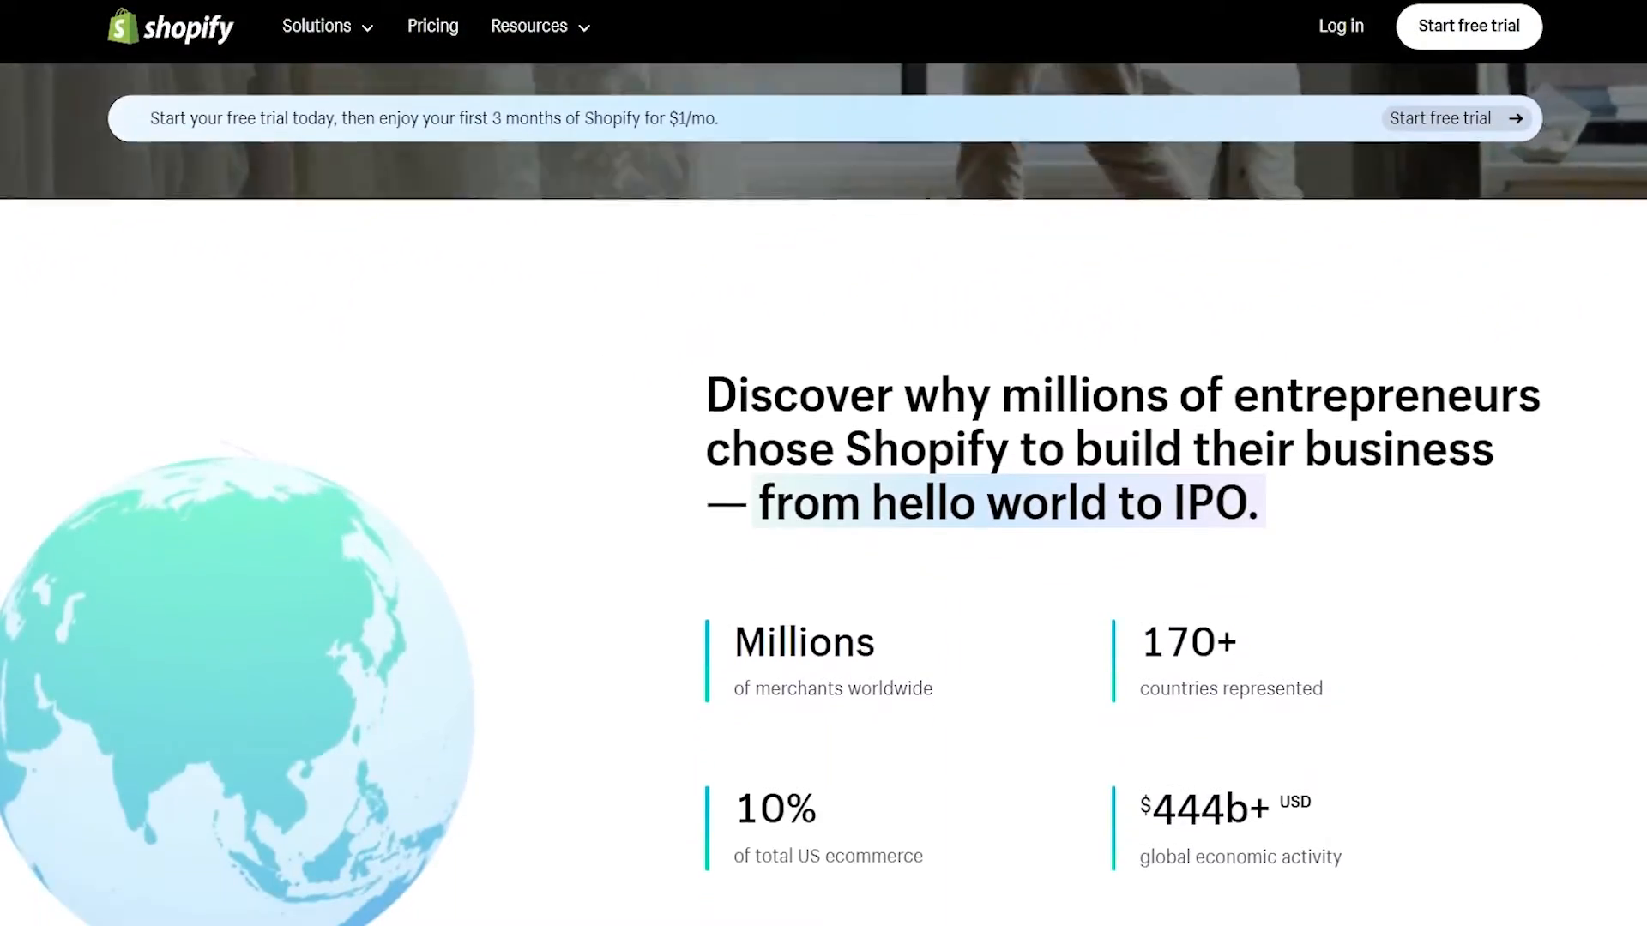
pyautogui.scroll(-3)
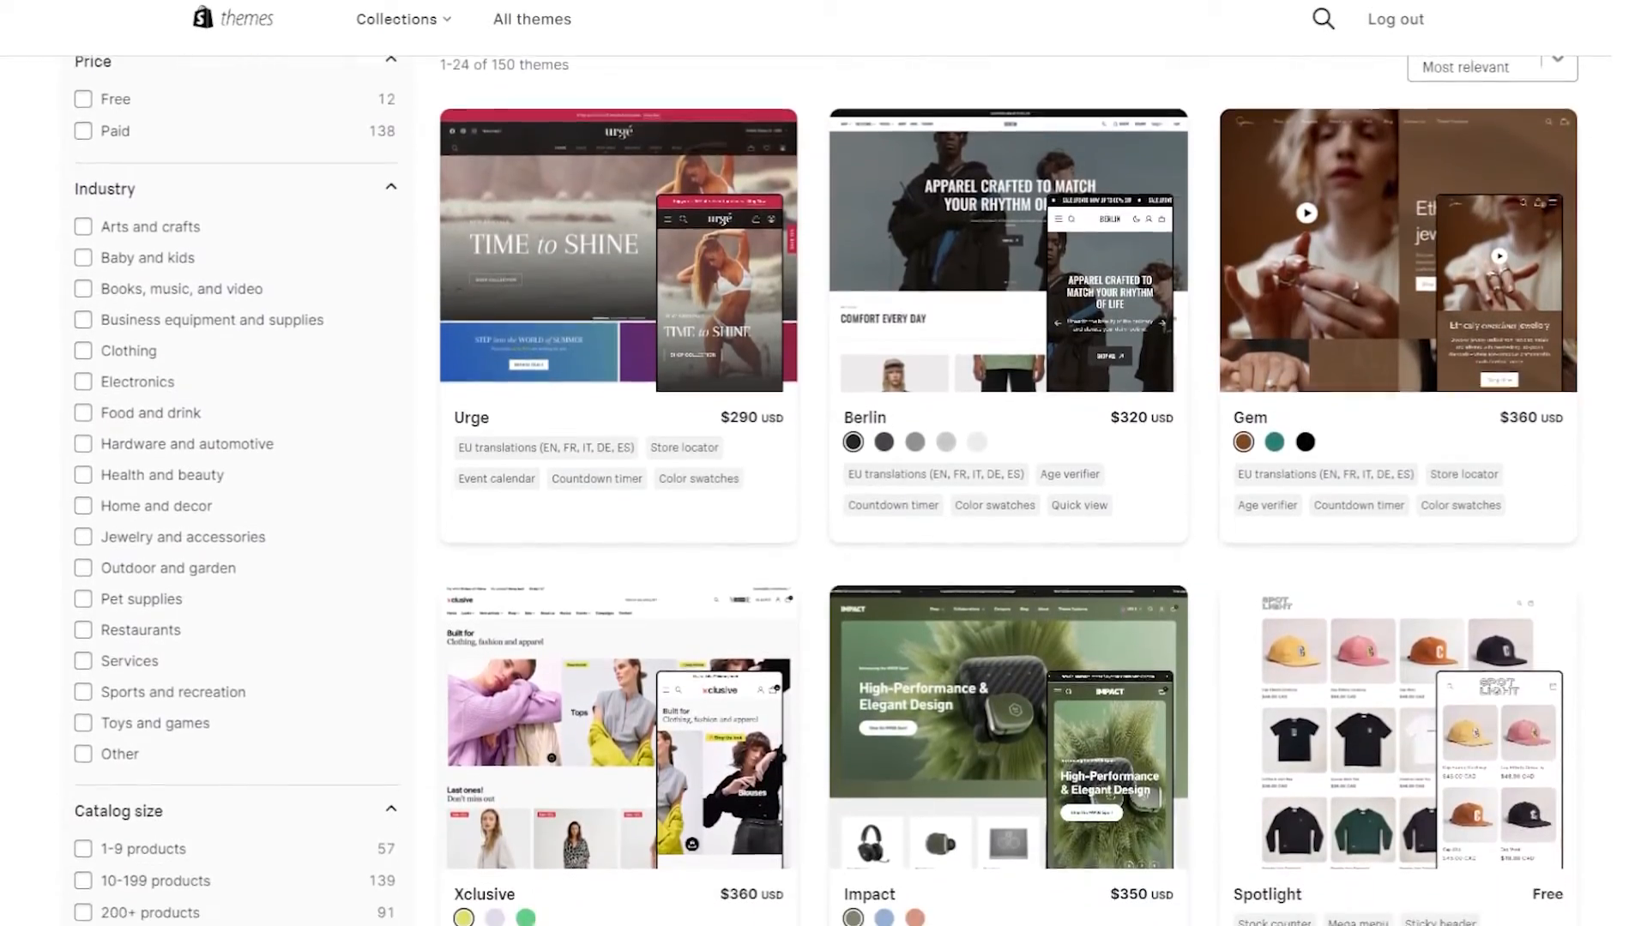
# Scroll through the theme catalogue to reach the Focal theme
pyautogui.scroll(-3)
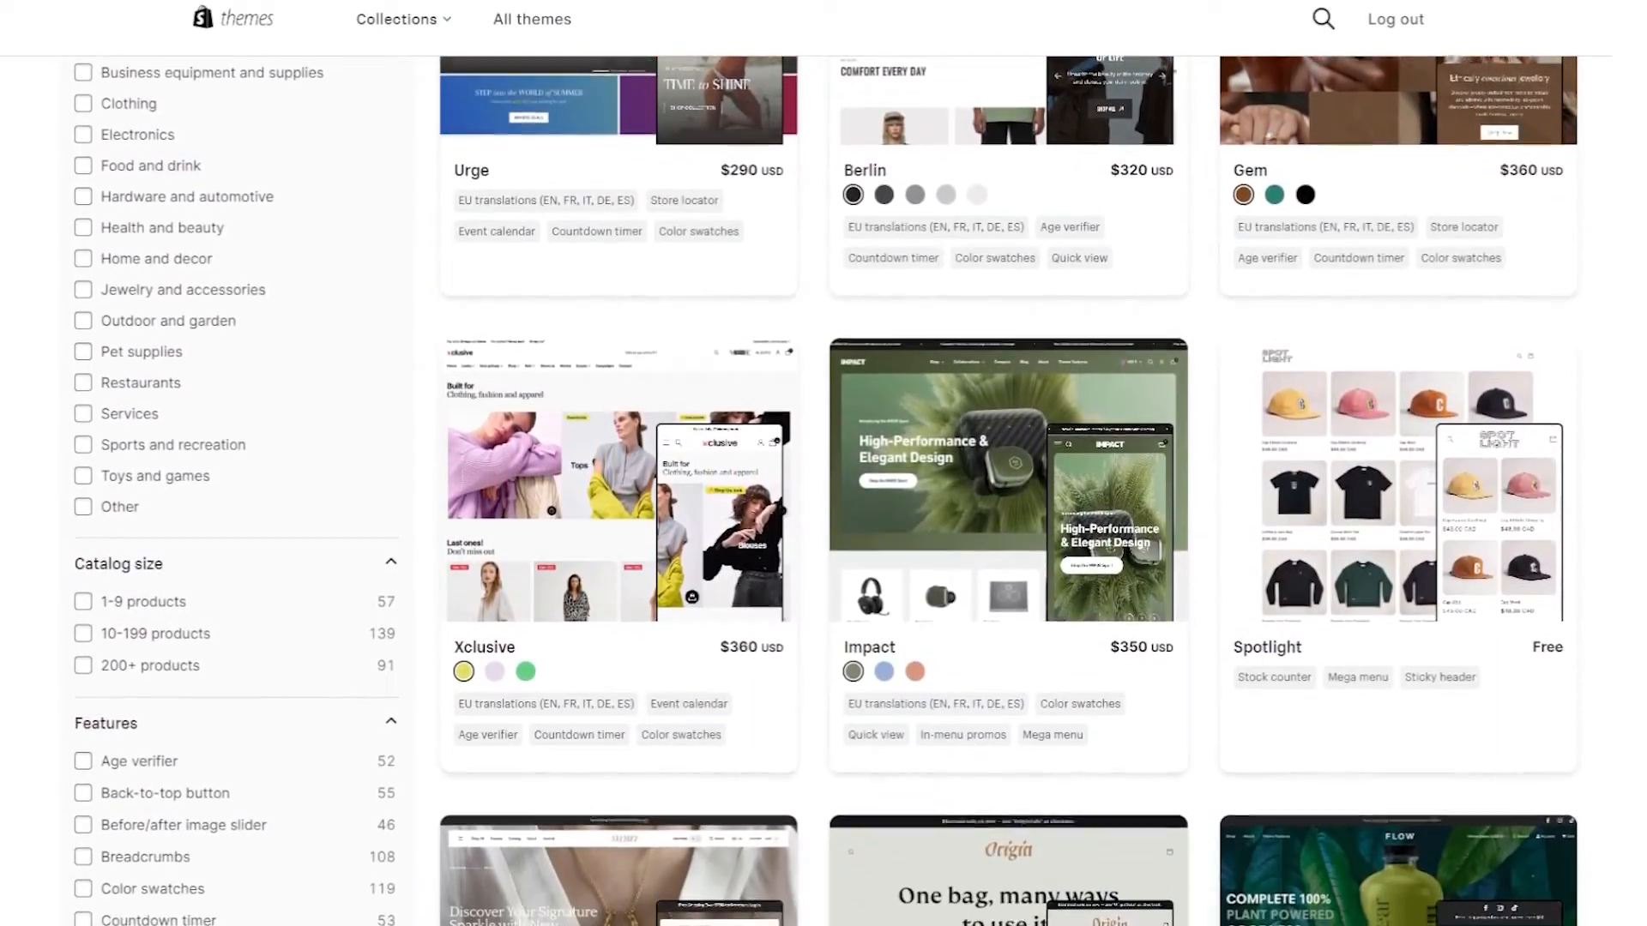
pyautogui.scroll(-3)
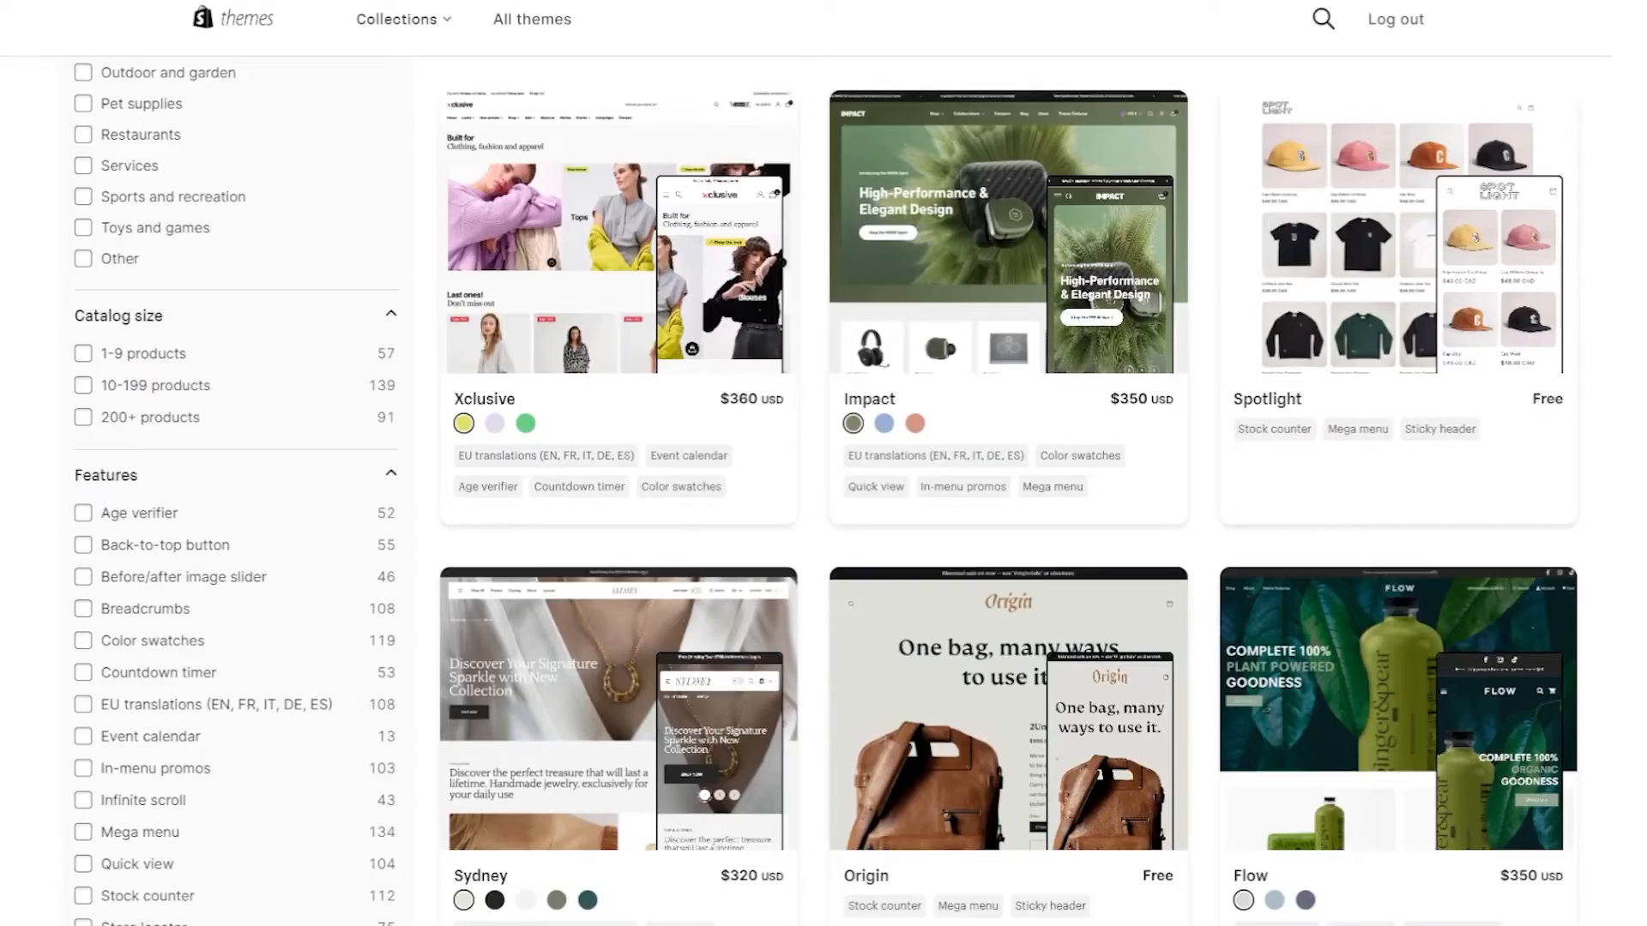
pyautogui.scroll(-3)
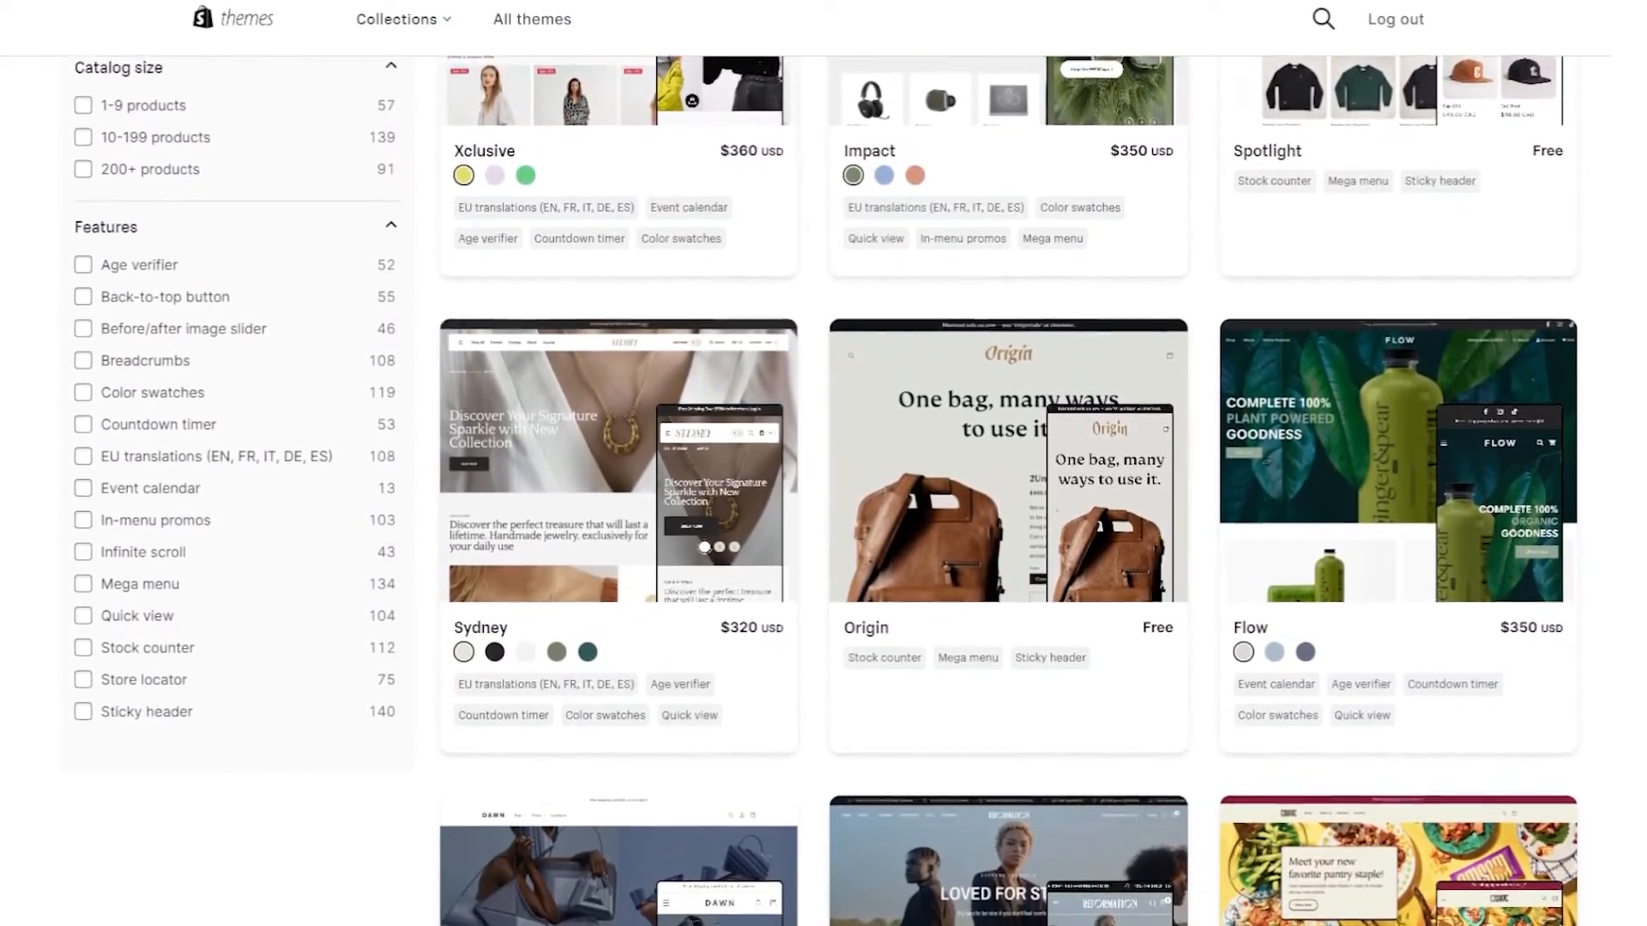
pyautogui.scroll(-3)
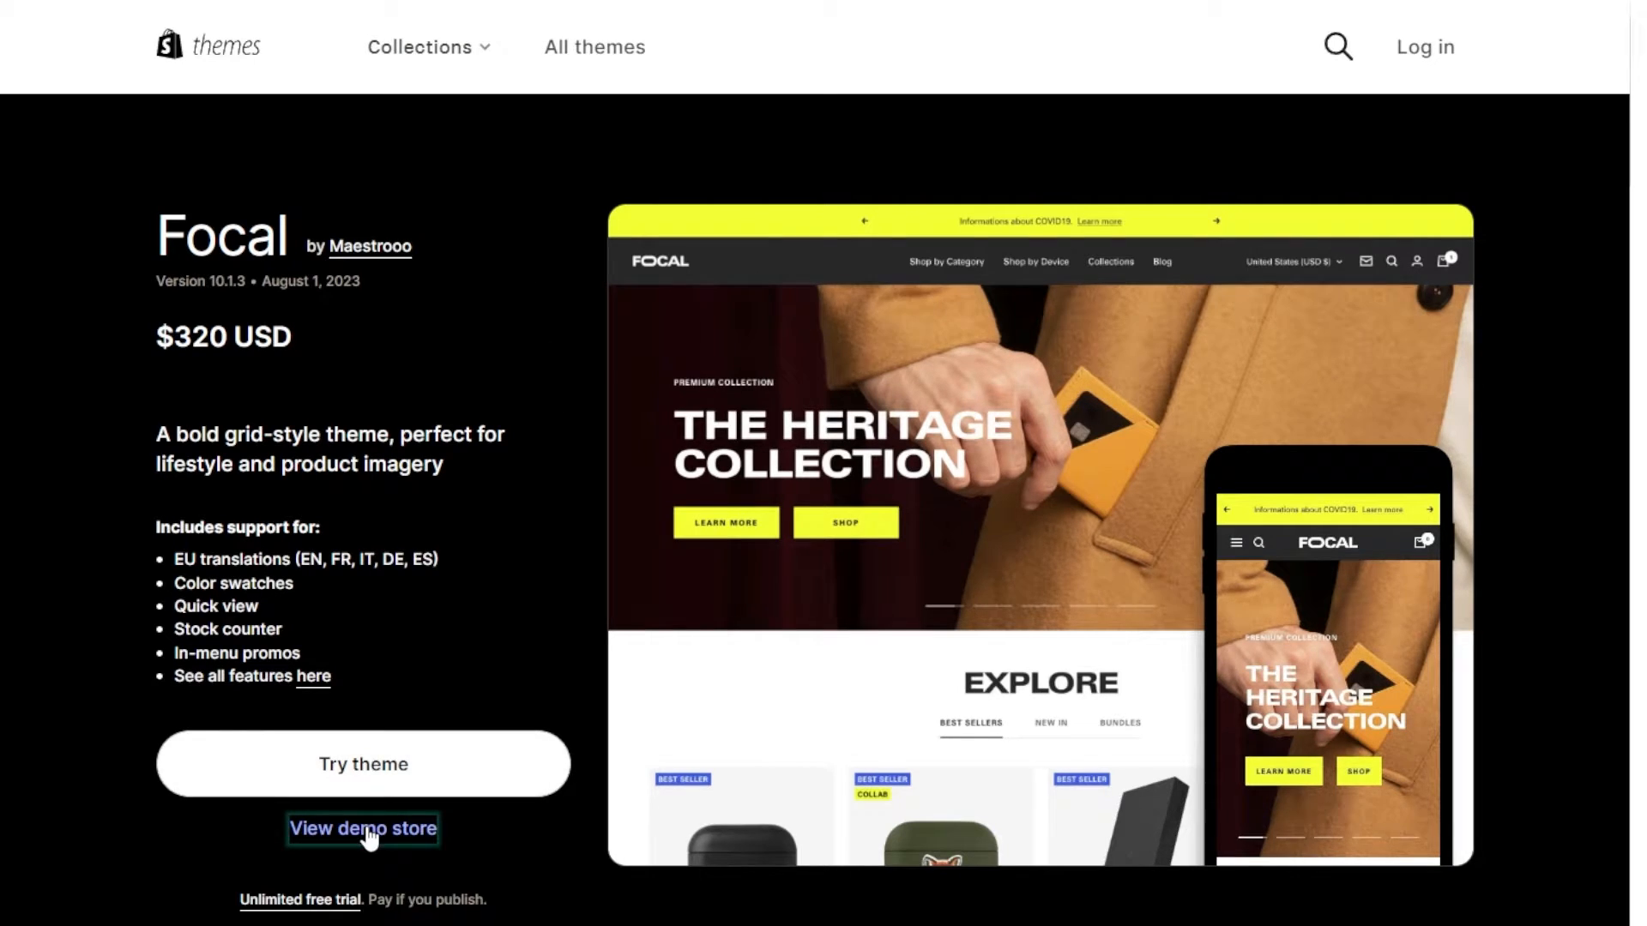
# View the Focal theme's demo store and browse down its preview
pyautogui.click(362, 828)
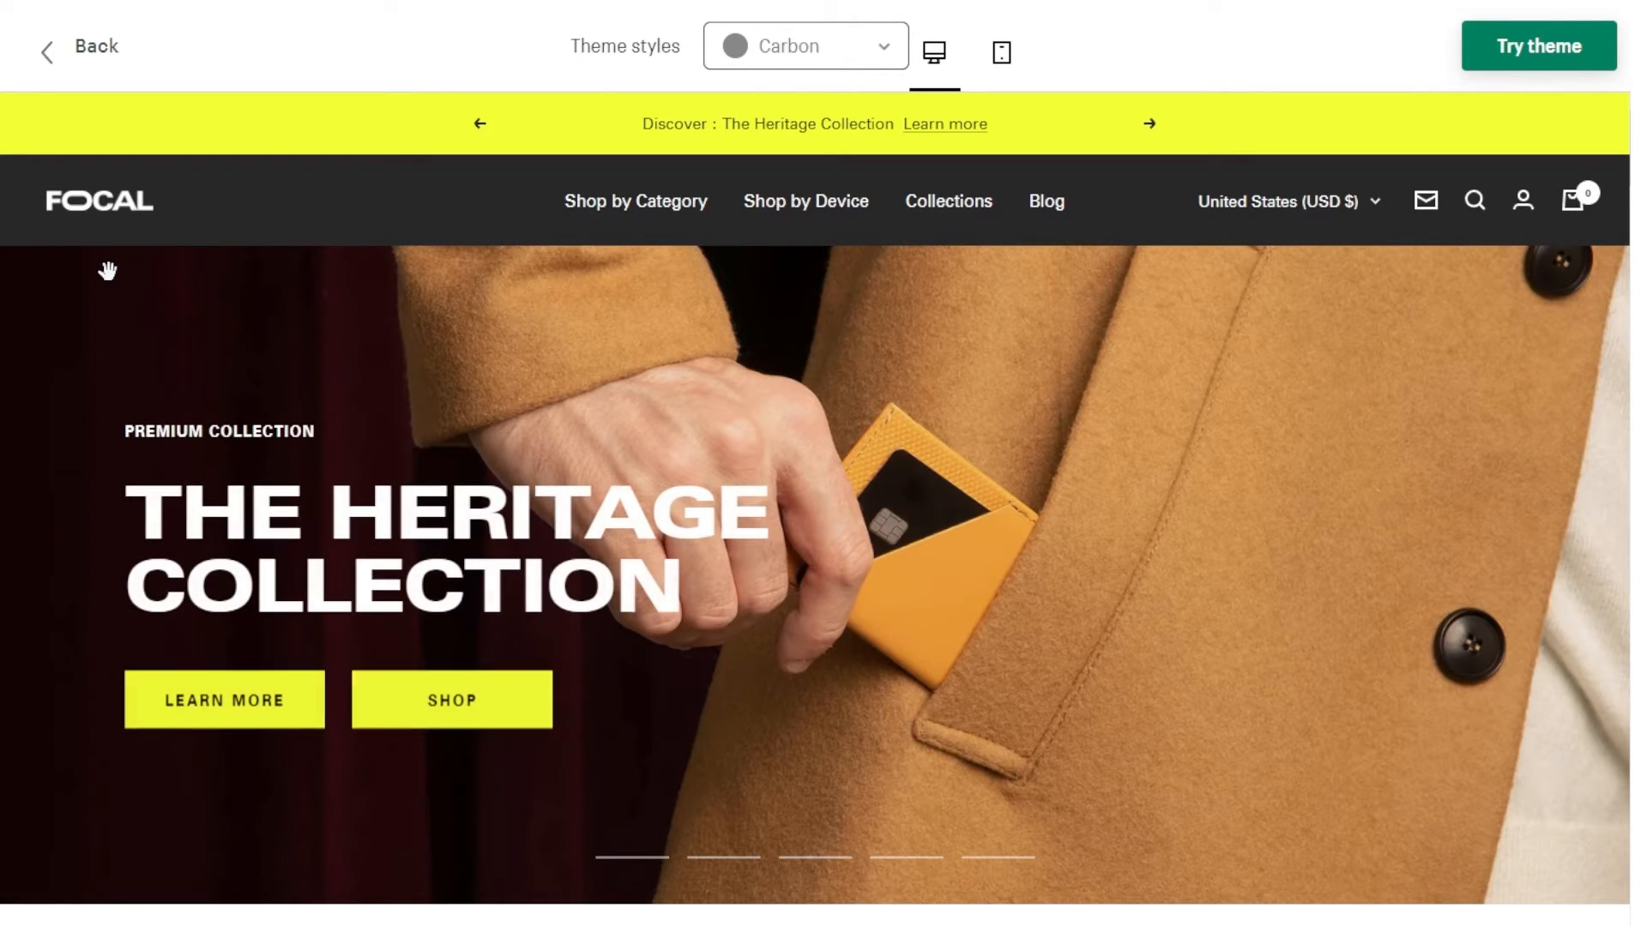
pyautogui.scroll(-3)
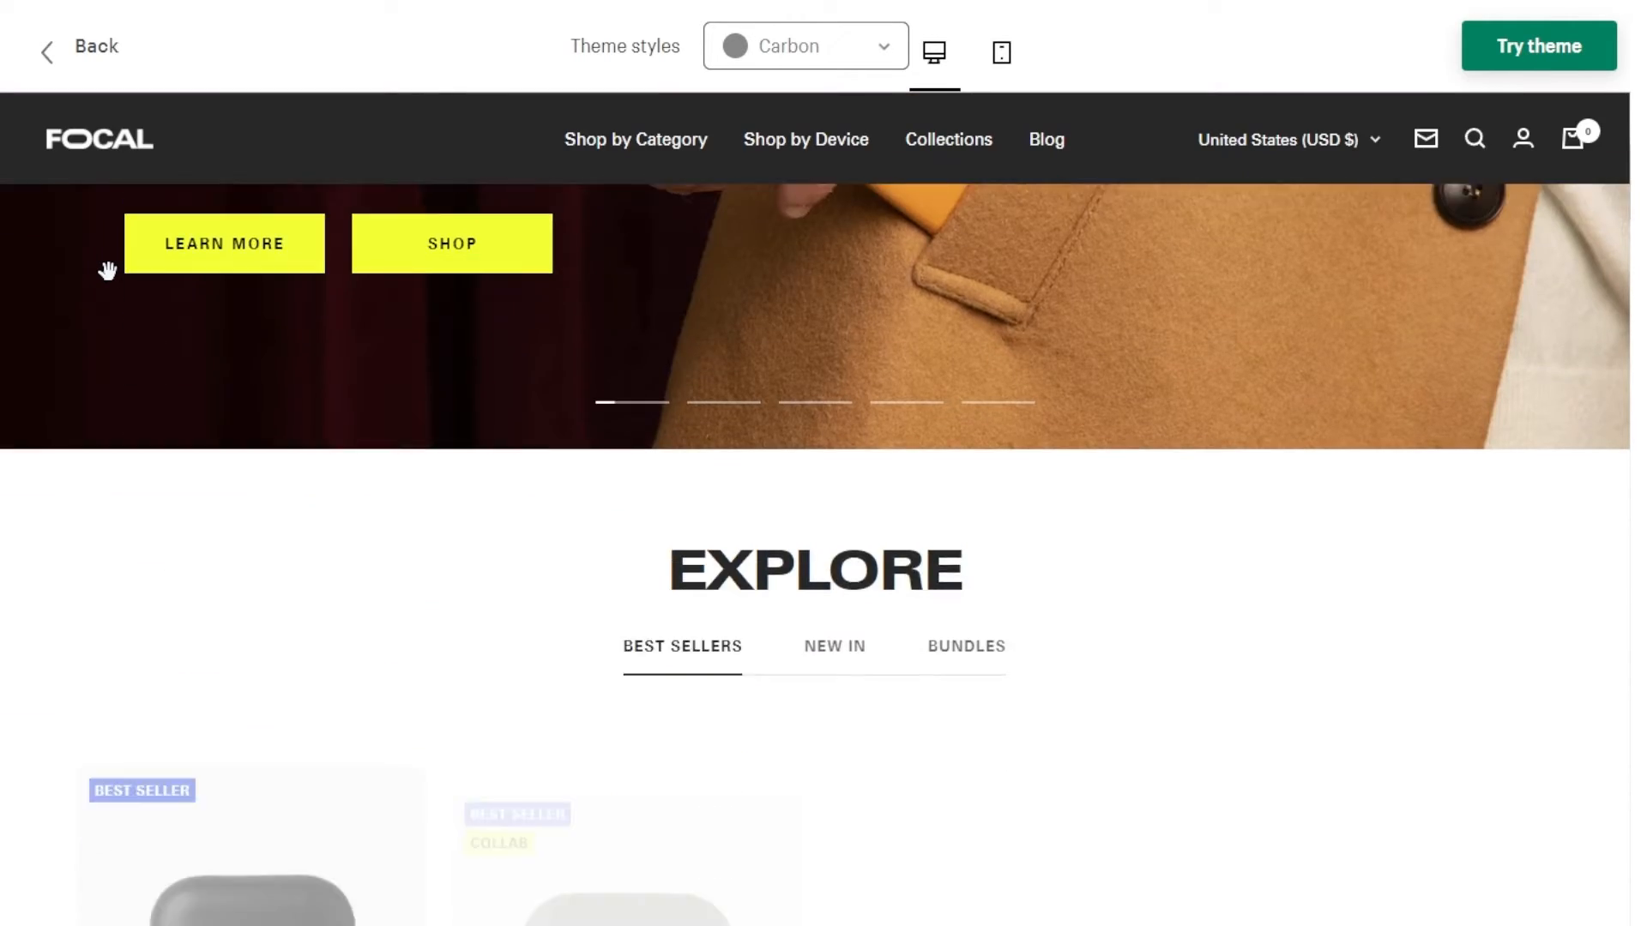
pyautogui.scroll(-3)
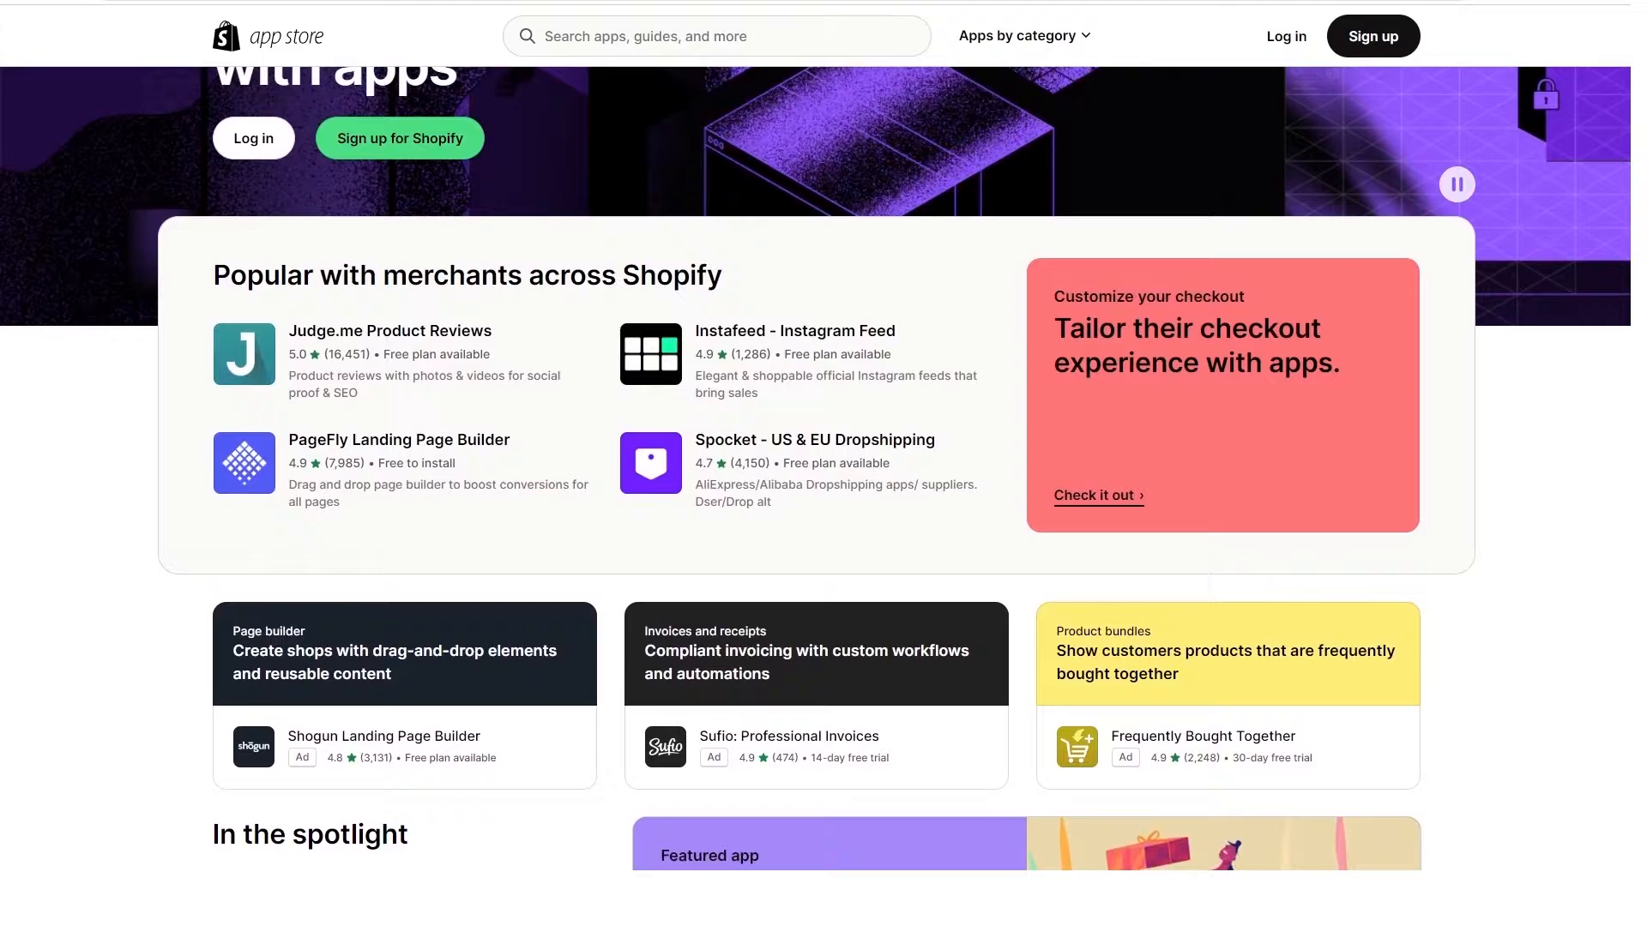
# Scroll the app store home through Popular, In the spotlight and Trending this July
pyautogui.scroll(-3)
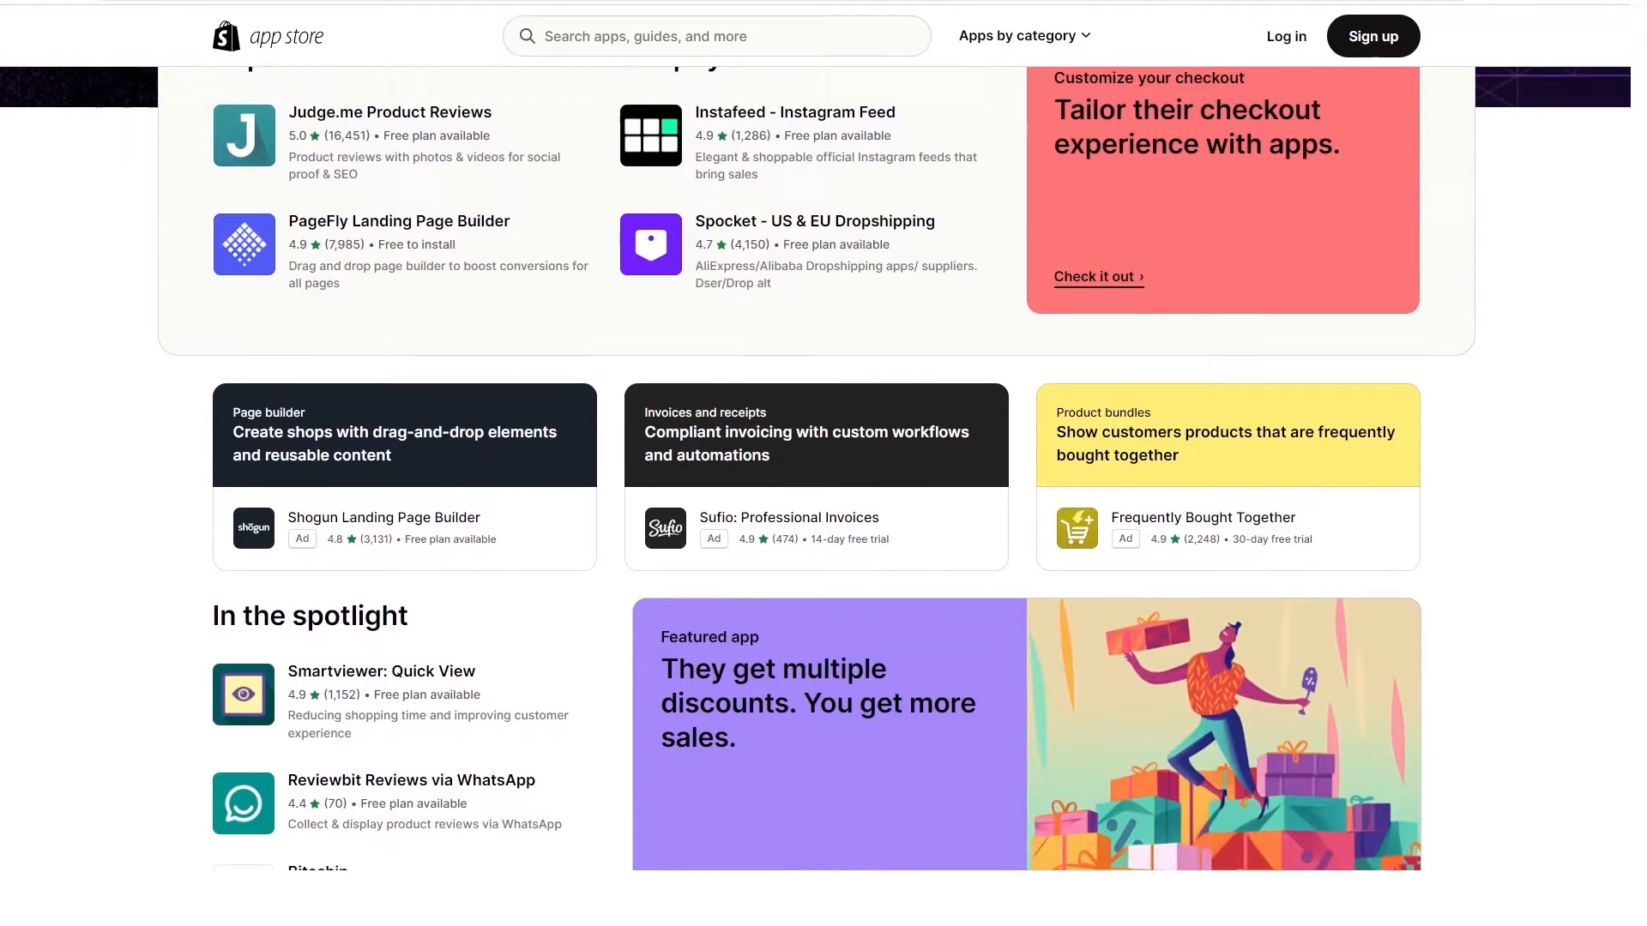
pyautogui.scroll(-3)
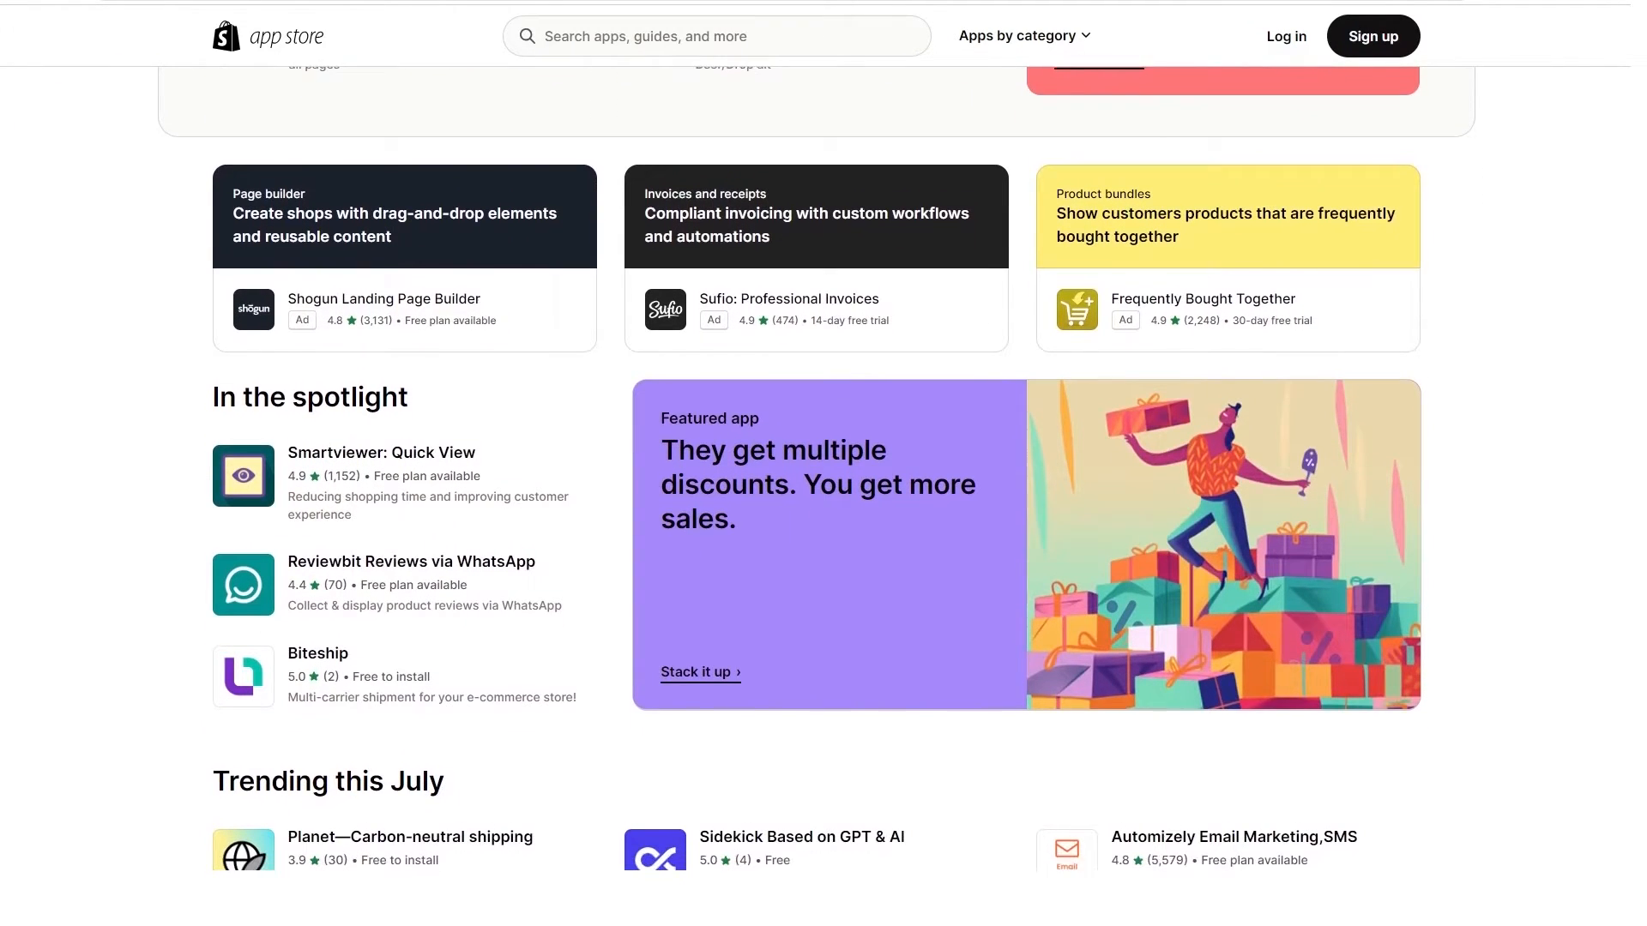
pyautogui.scroll(-3)
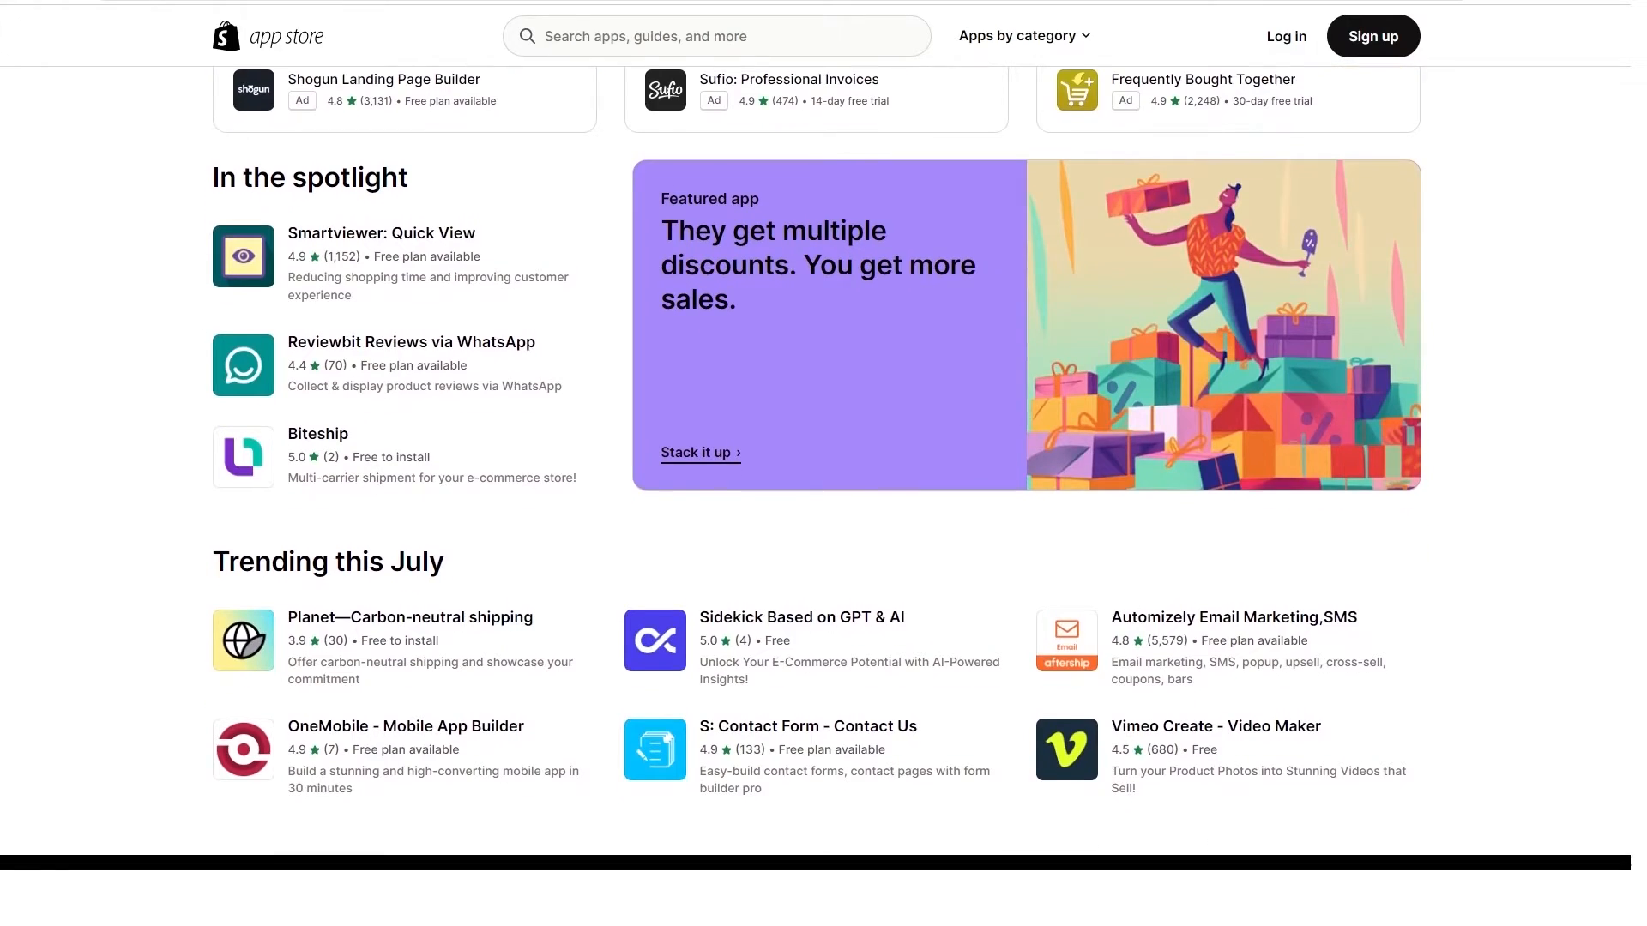
pyautogui.scroll(-3)
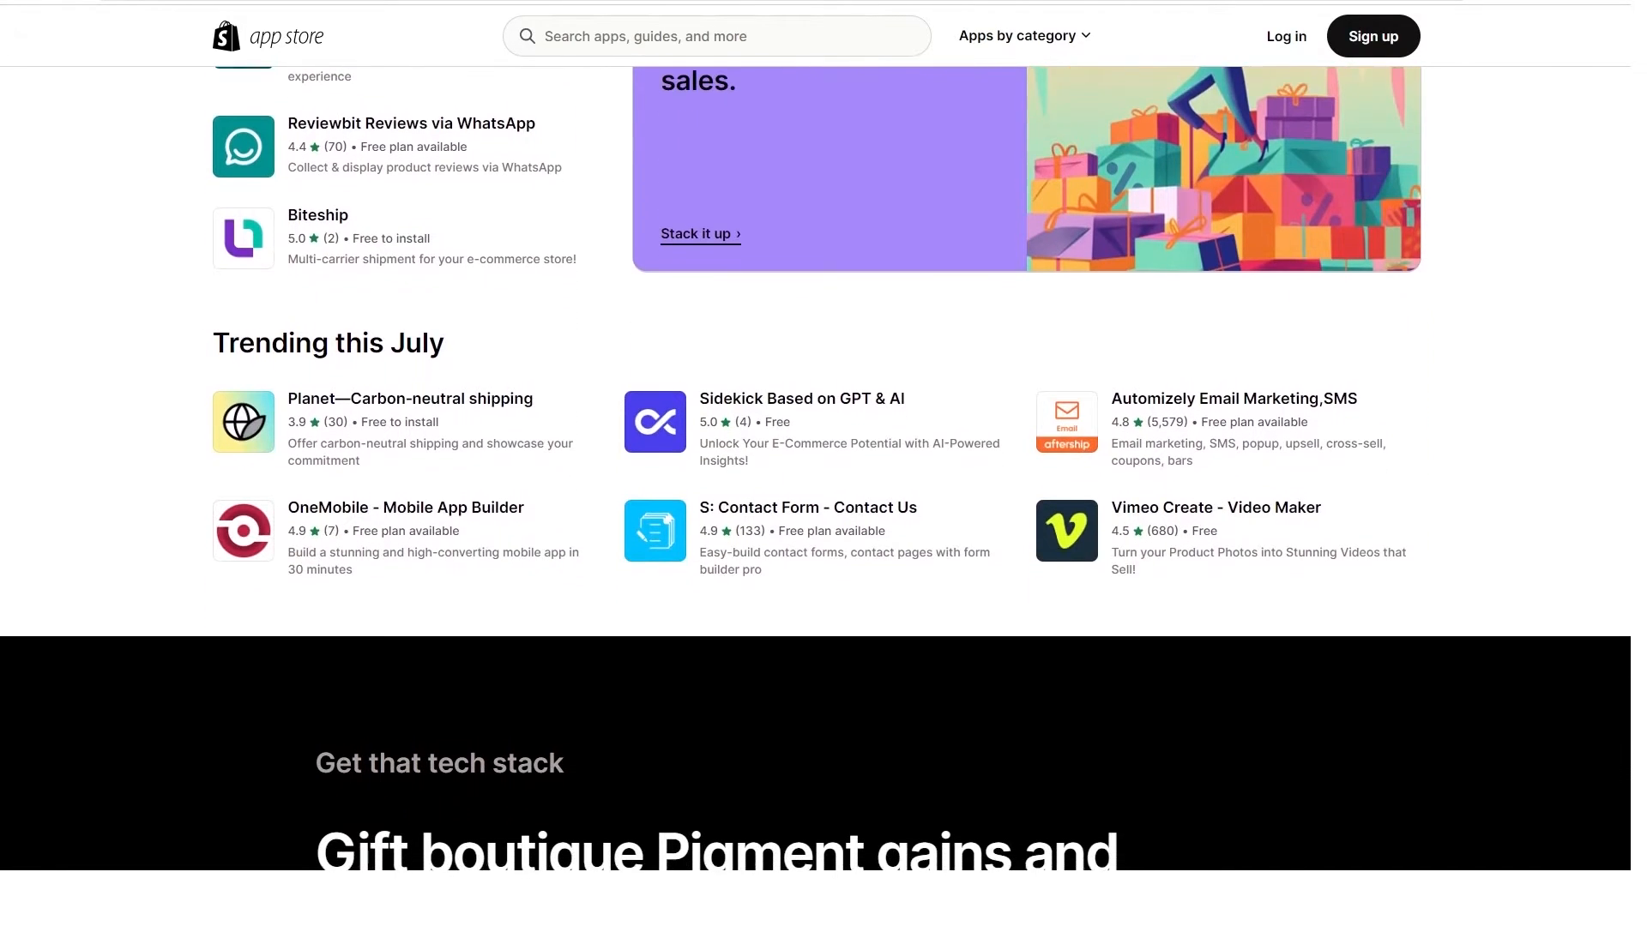